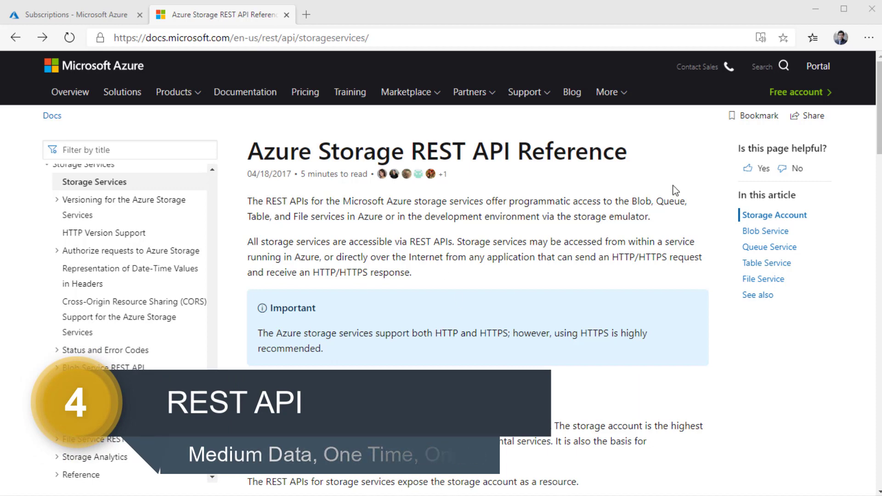
# Step: Scroll the Azure Storage REST API Reference article down through its Blob Service section
pyautogui.click(240, 38)
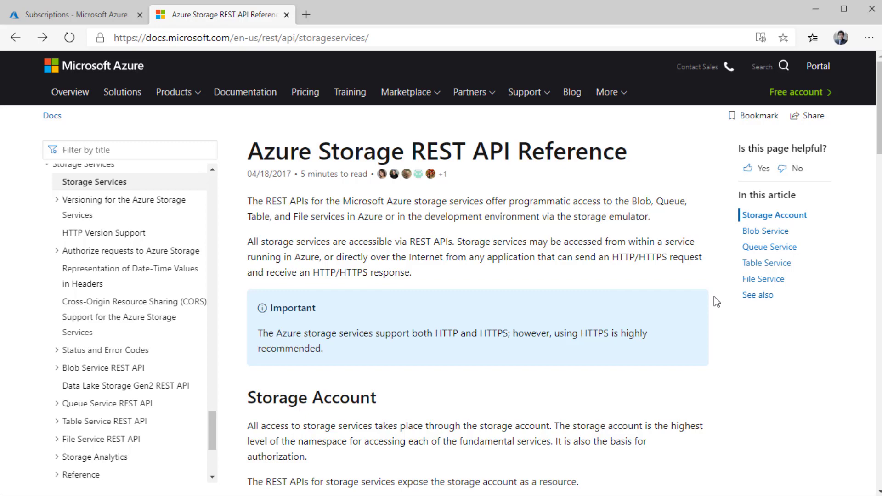
pyautogui.scroll(-3)
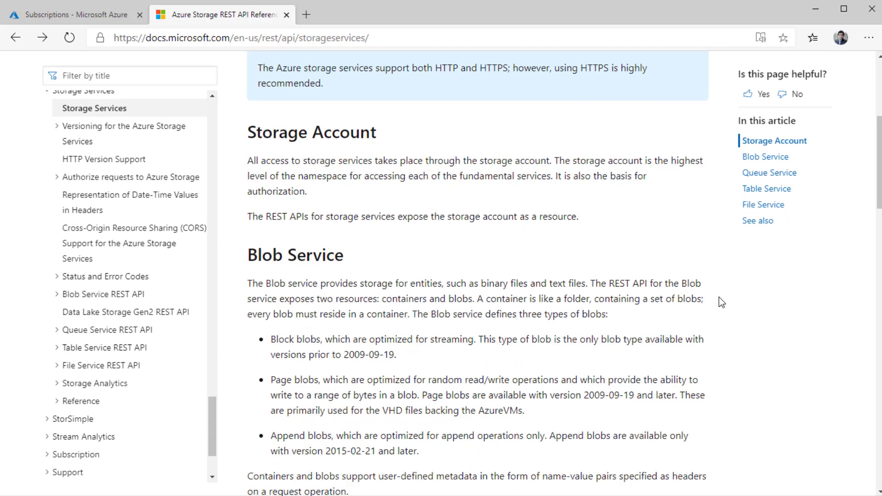
pyautogui.scroll(-3)
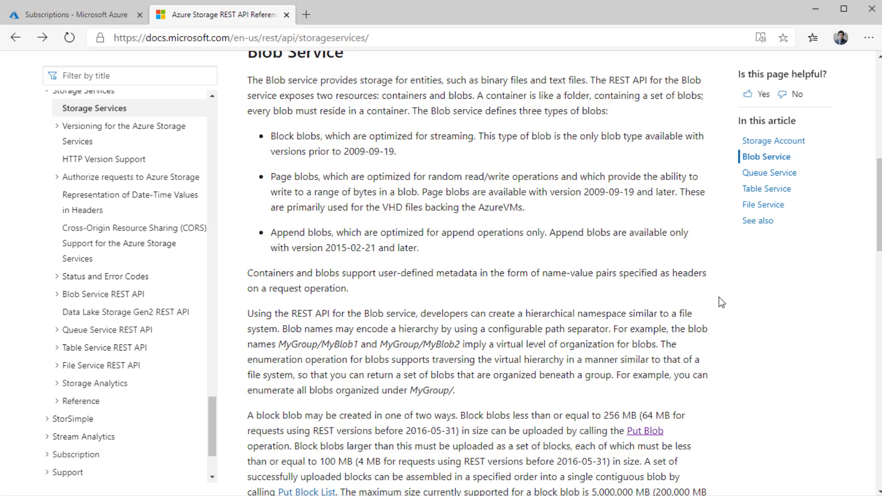
pyautogui.scroll(-3)
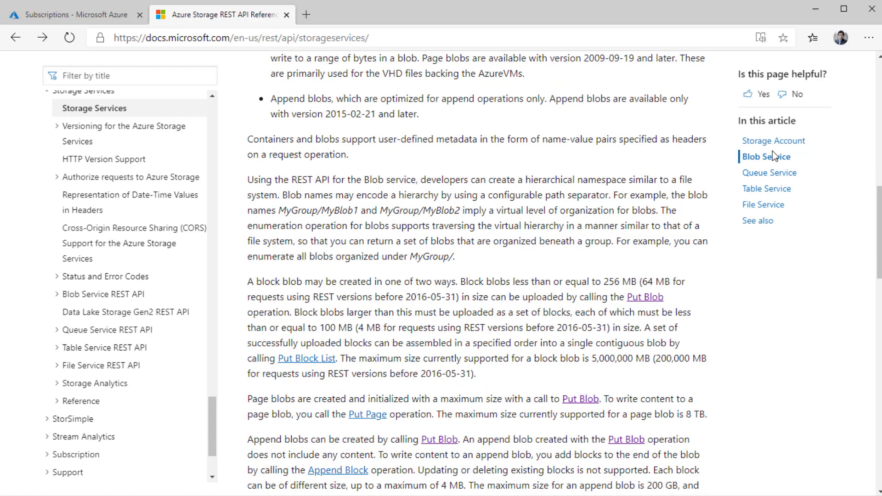
pyautogui.scroll(-3)
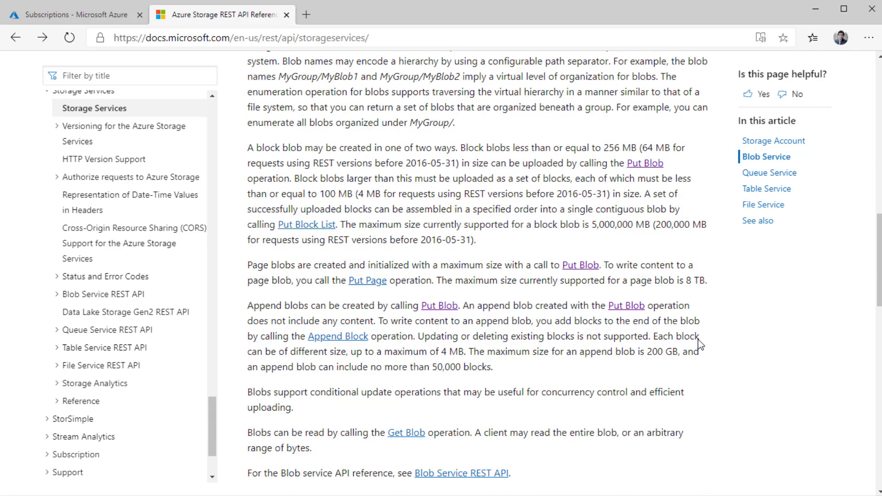
pyautogui.moveTo(645, 163)
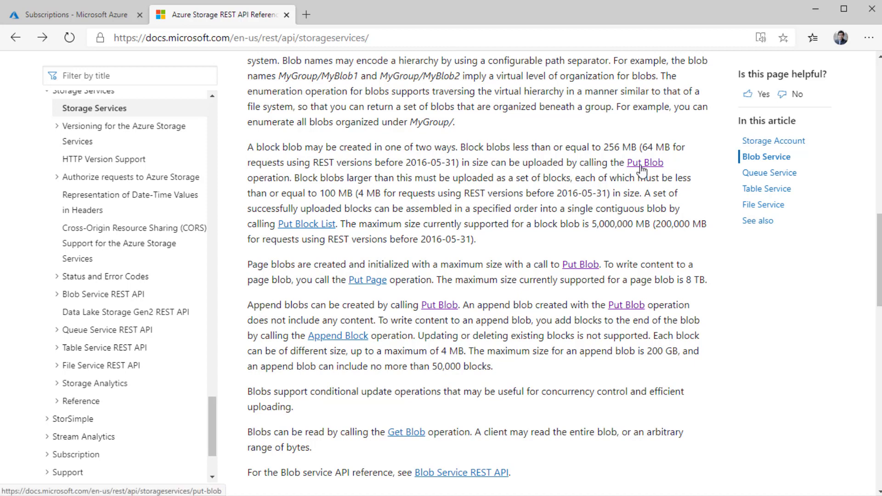
pyautogui.moveTo(641, 150)
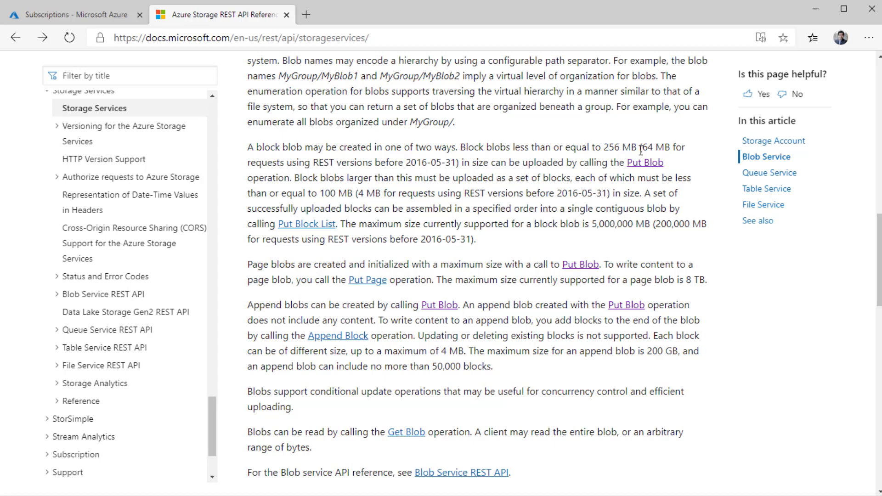
pyautogui.moveTo(644, 163)
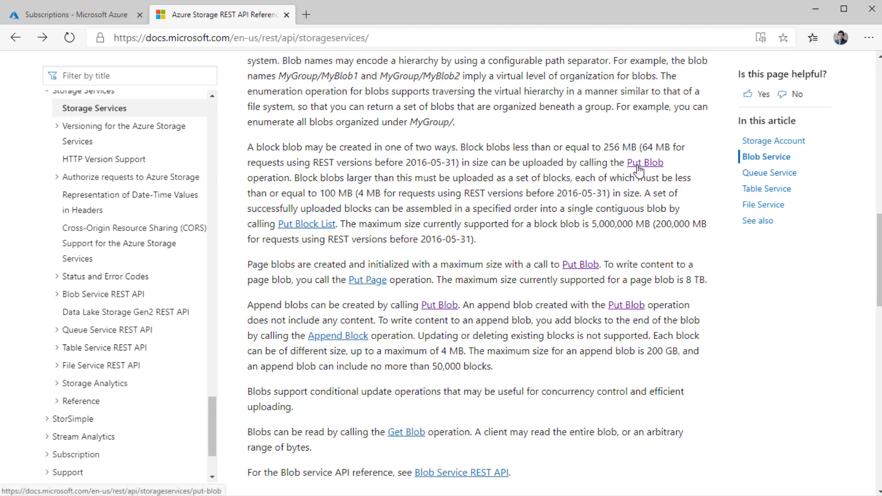
# Step: Open the Put Blob reference page and view its Request section and request URI formats
pyautogui.click(644, 162)
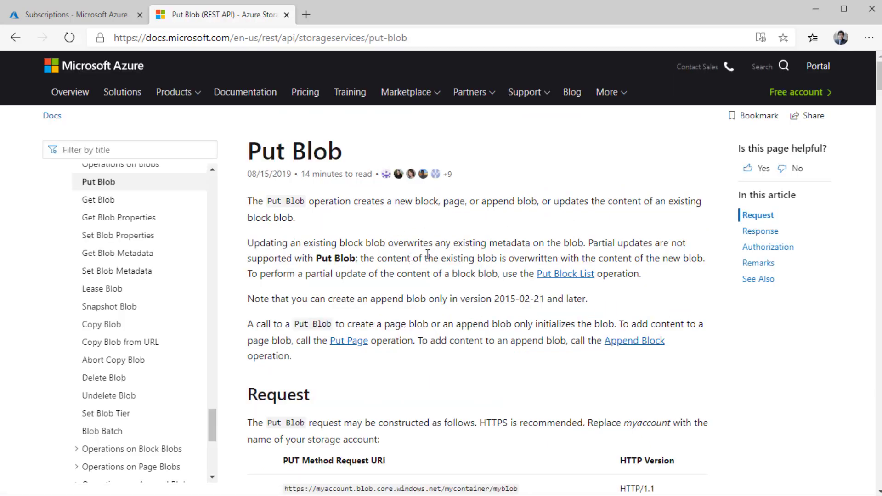
pyautogui.scroll(3)
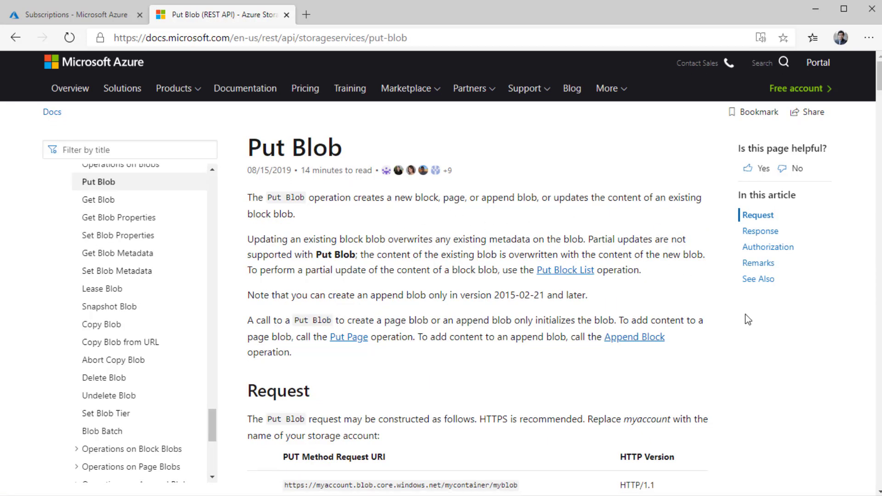
pyautogui.scroll(-3)
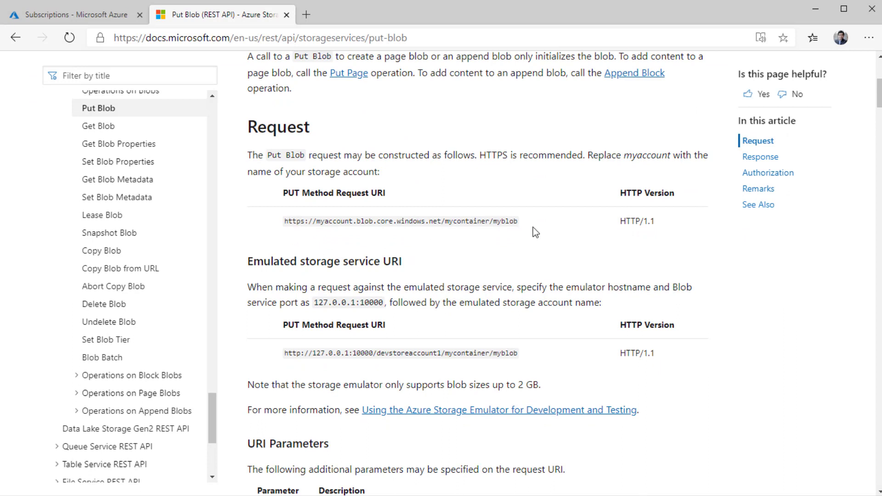
pyautogui.moveTo(538, 226)
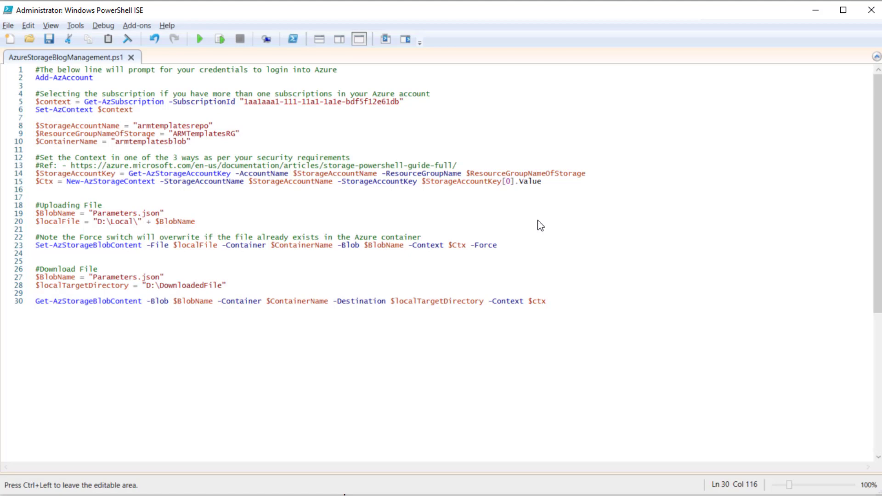
pyautogui.click(544, 300)
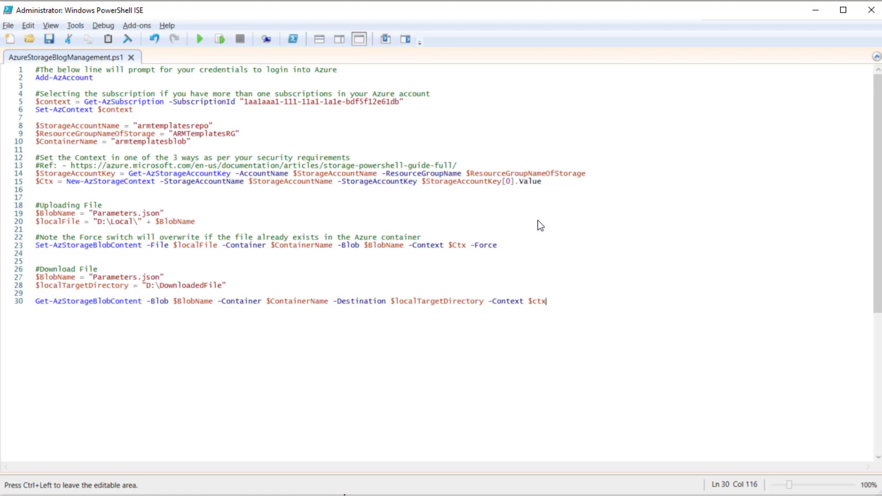
pyautogui.moveTo(108, 78)
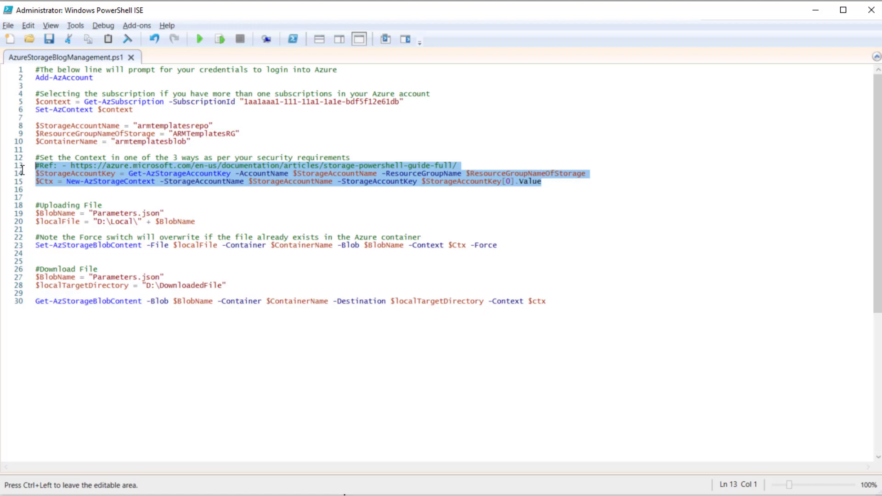
pyautogui.click(142, 196)
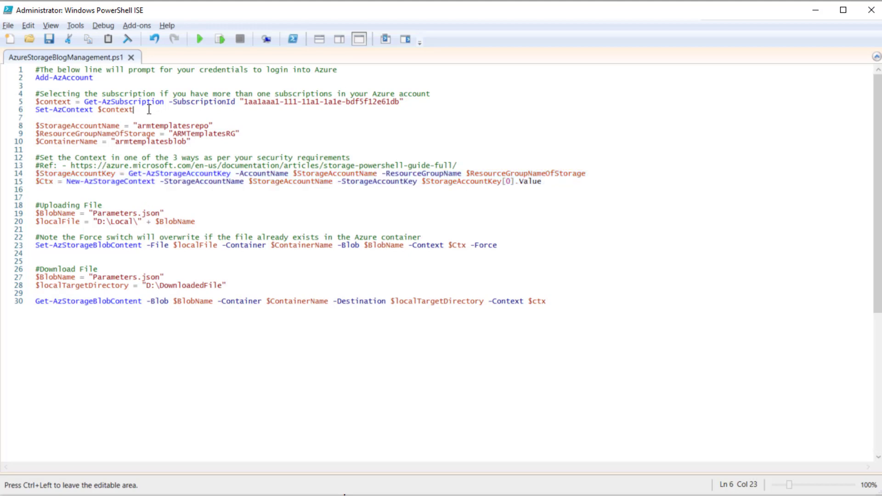
pyautogui.moveTo(133, 109); pyautogui.dragTo(37, 69)
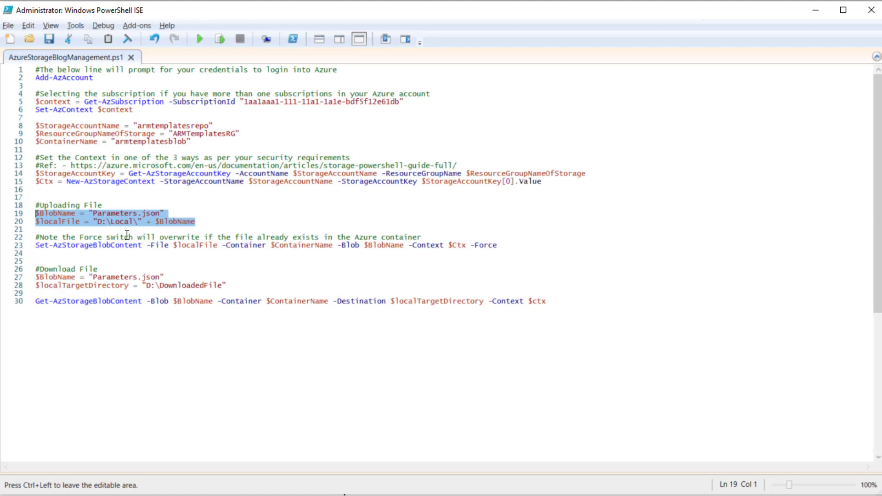
pyautogui.click(101, 245)
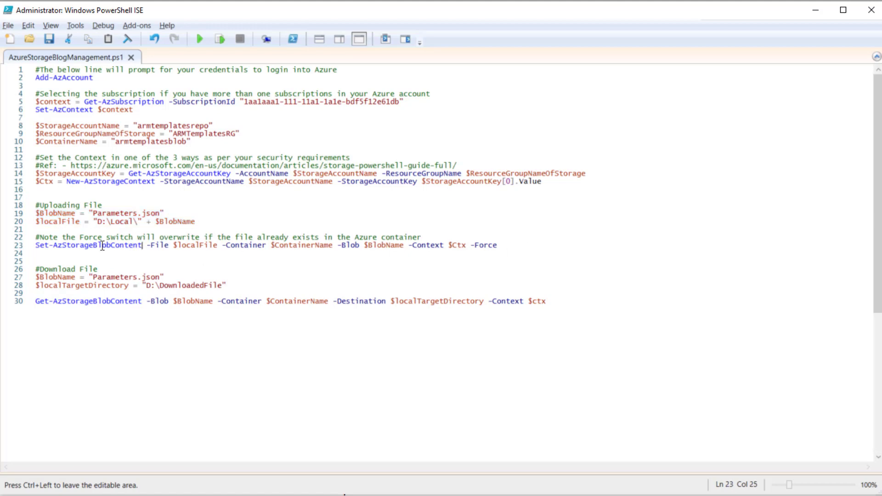
pyautogui.doubleClick(87, 245)
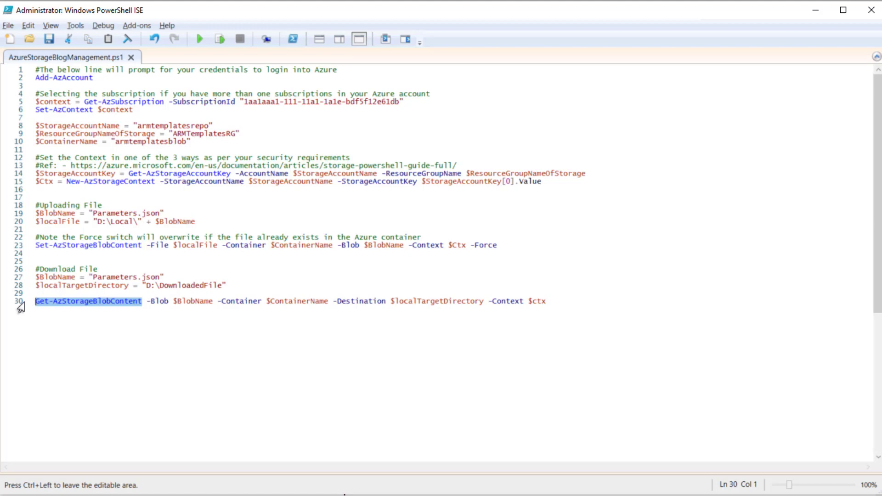
pyautogui.moveTo(120, 316)
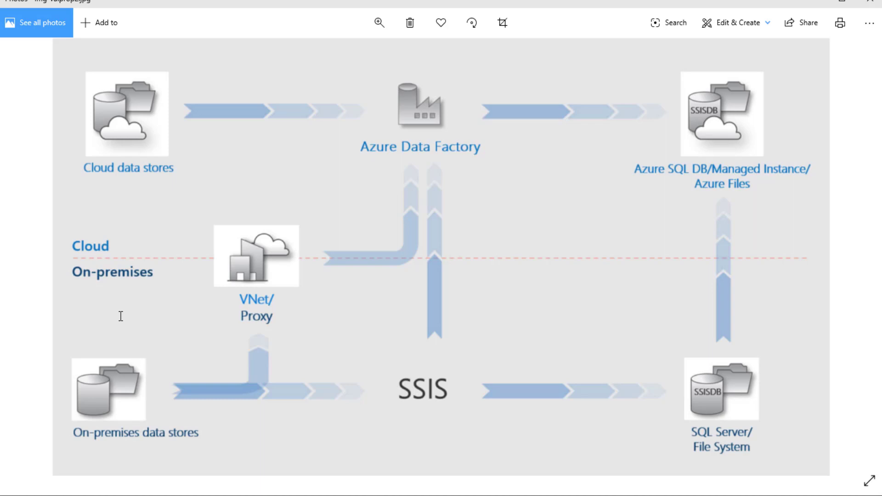
pyautogui.moveTo(83, 413)
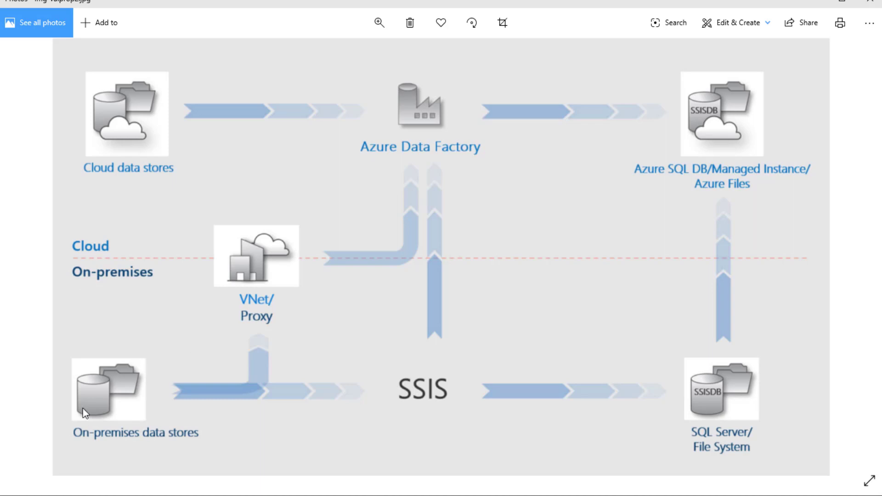
pyautogui.moveTo(148, 189)
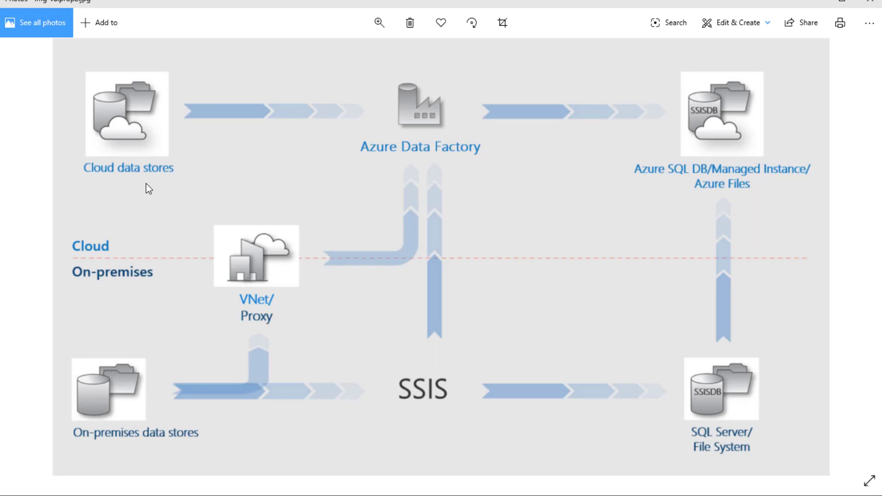
pyautogui.moveTo(446, 133)
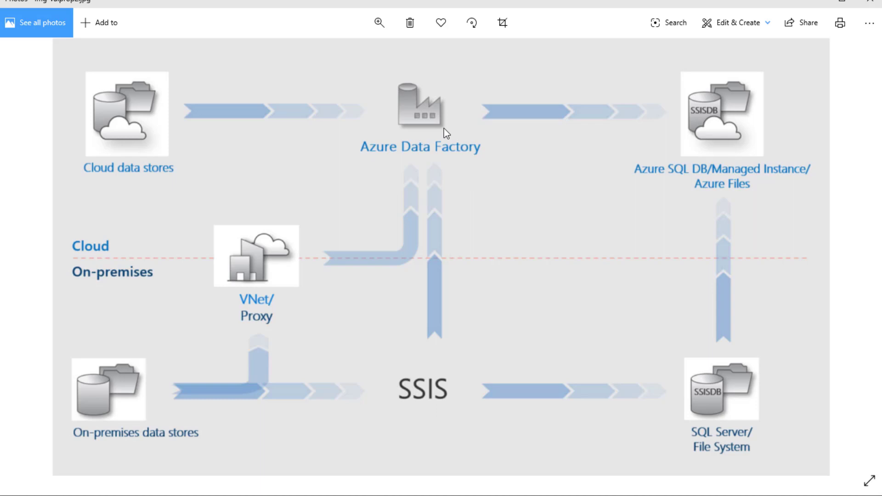
pyautogui.moveTo(743, 118)
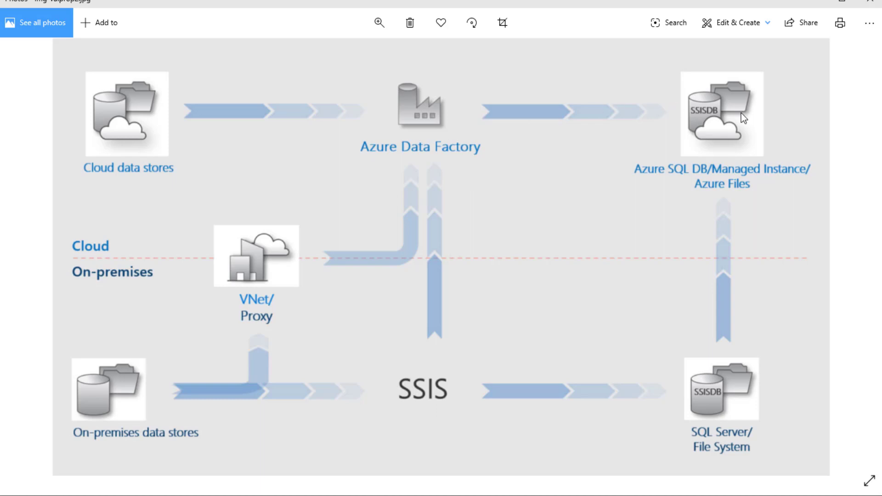
pyautogui.moveTo(709, 204)
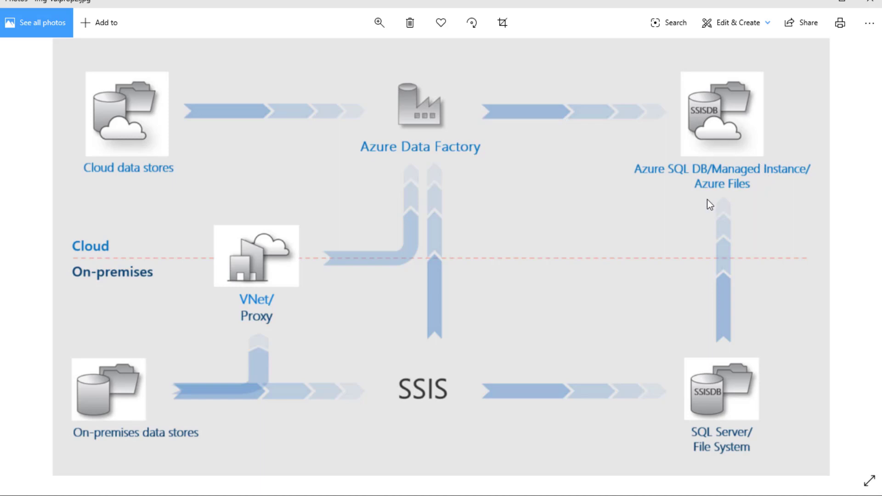
pyautogui.moveTo(692, 200)
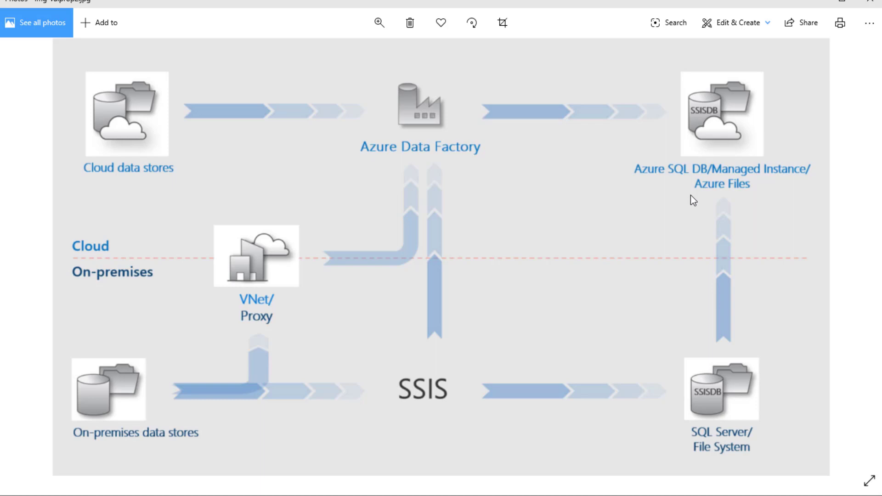
pyautogui.moveTo(681, 197)
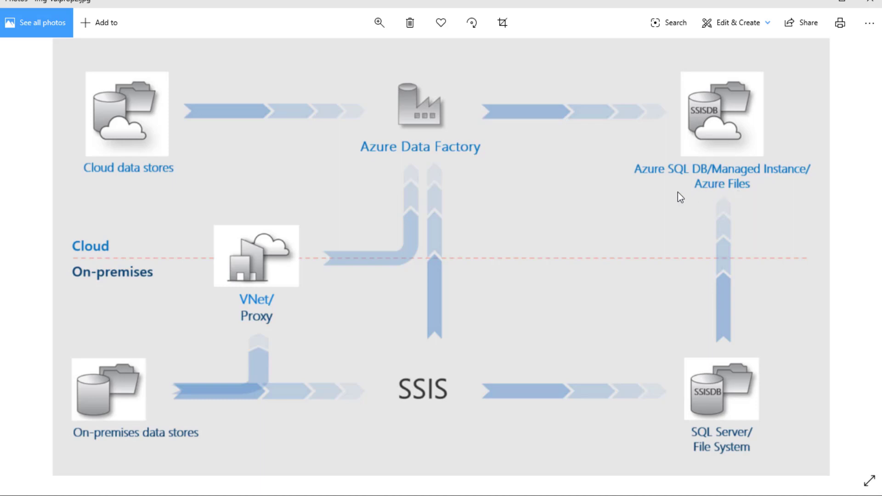
pyautogui.moveTo(700, 198)
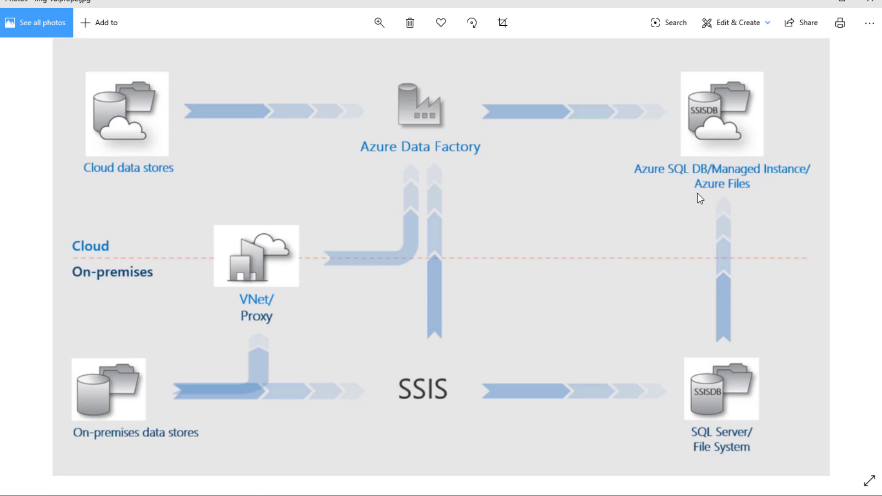
pyautogui.moveTo(414, 165)
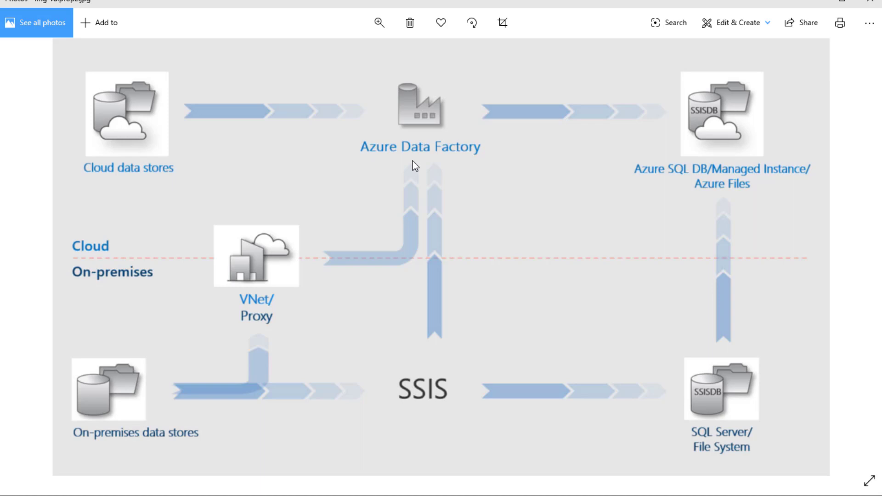
pyautogui.moveTo(719, 204)
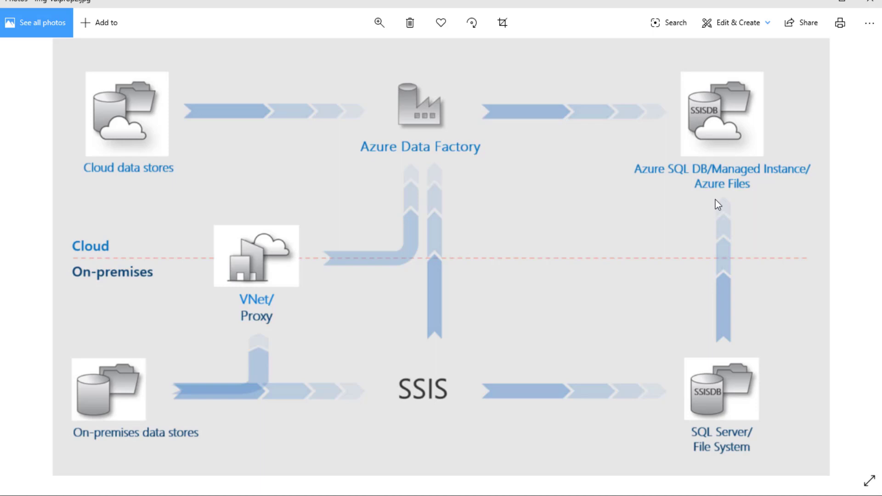
pyautogui.moveTo(752, 202)
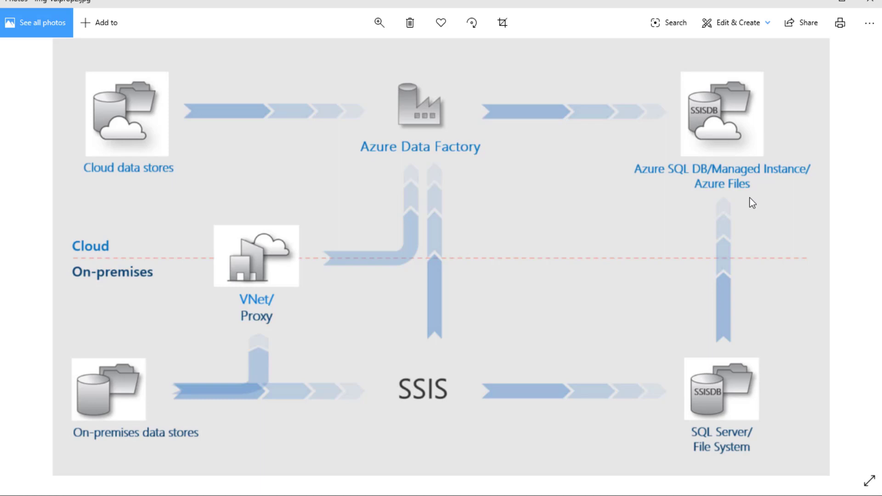
pyautogui.moveTo(441, 346)
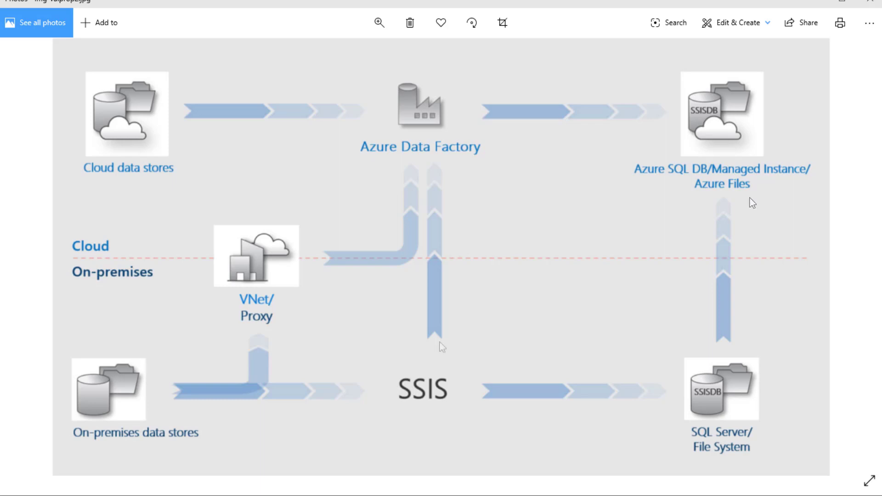
pyautogui.moveTo(441, 347)
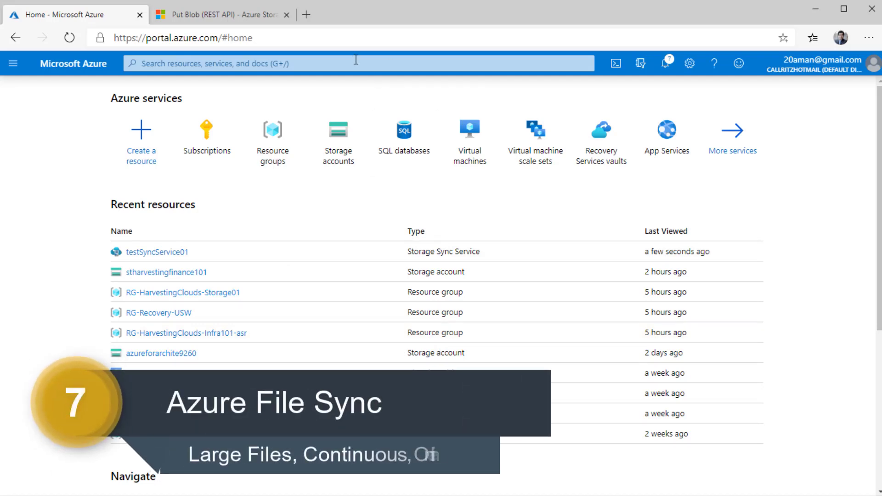
# Step: Search the portal for 'file sync' and open the Azure File Sync Marketplace offering
pyautogui.write('file')
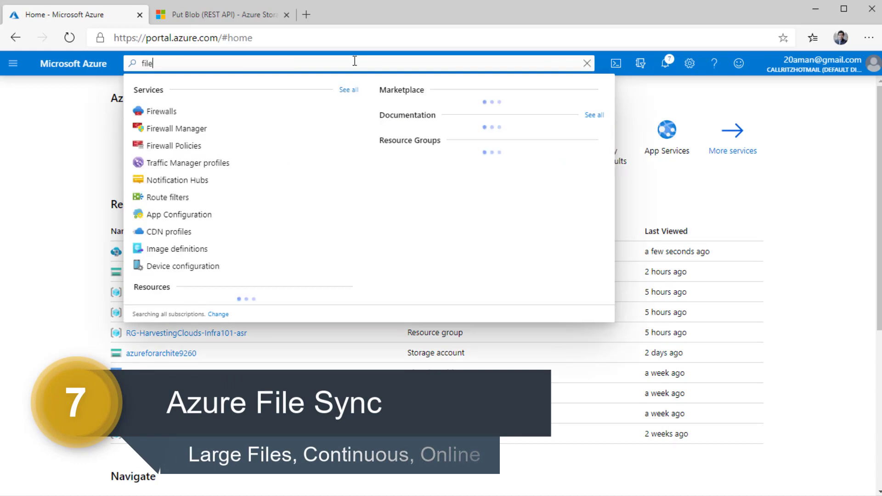
pyautogui.write('sync')
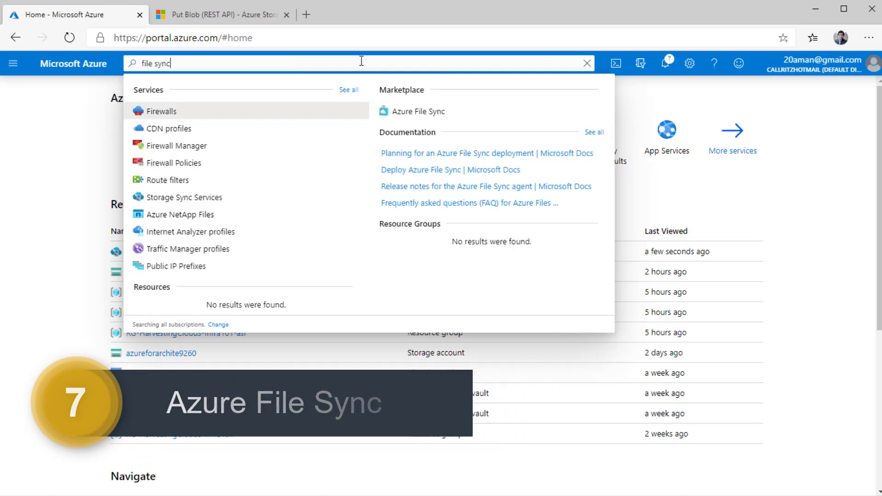
pyautogui.moveTo(433, 111)
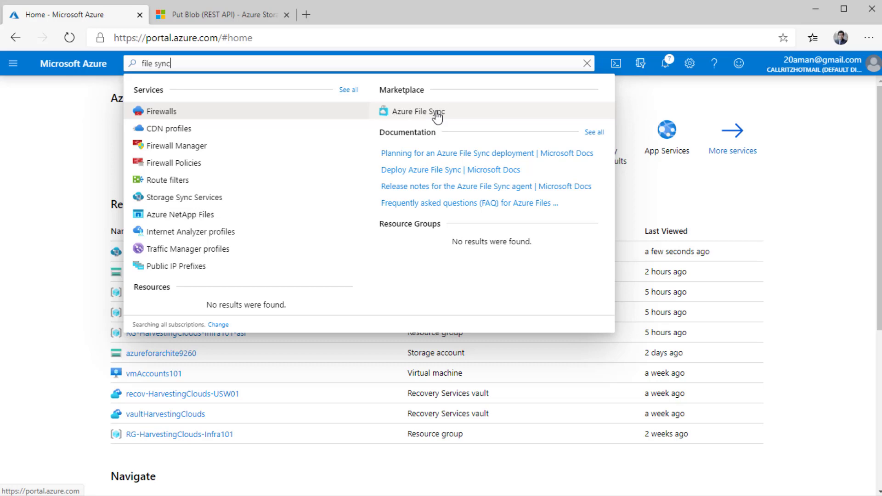
pyautogui.click(418, 111)
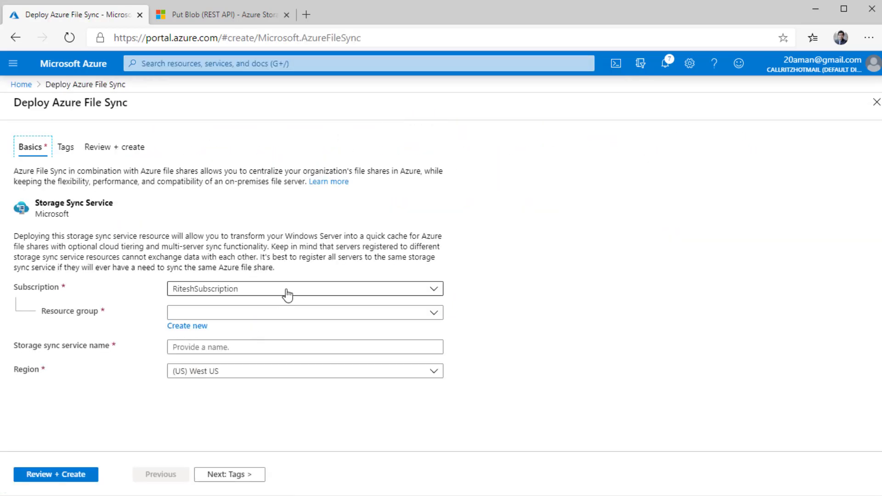
# Step: Abandon the blank Deploy Azure File Sync form and go back to the portal Home page
pyautogui.click(305, 346)
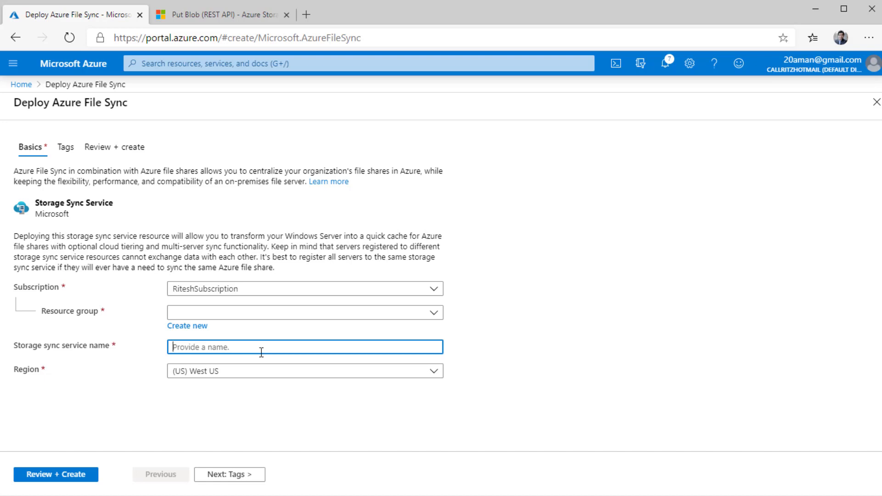
pyautogui.moveTo(259, 371)
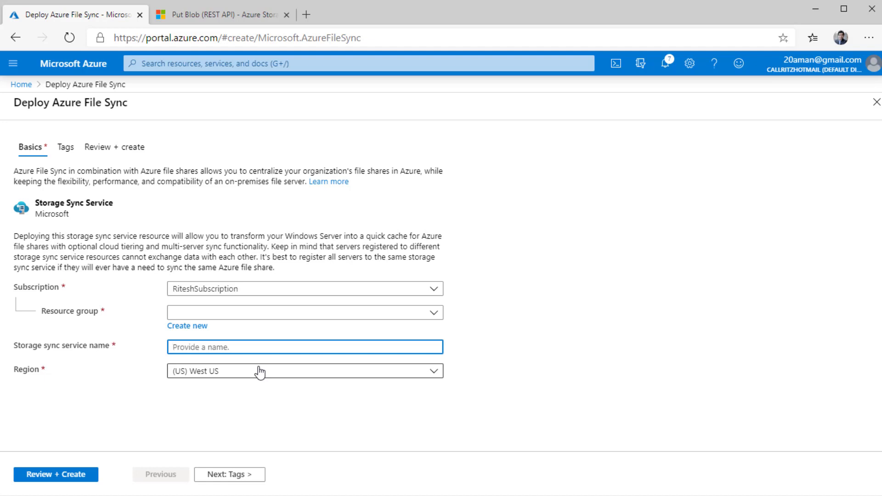
pyautogui.moveTo(55, 473)
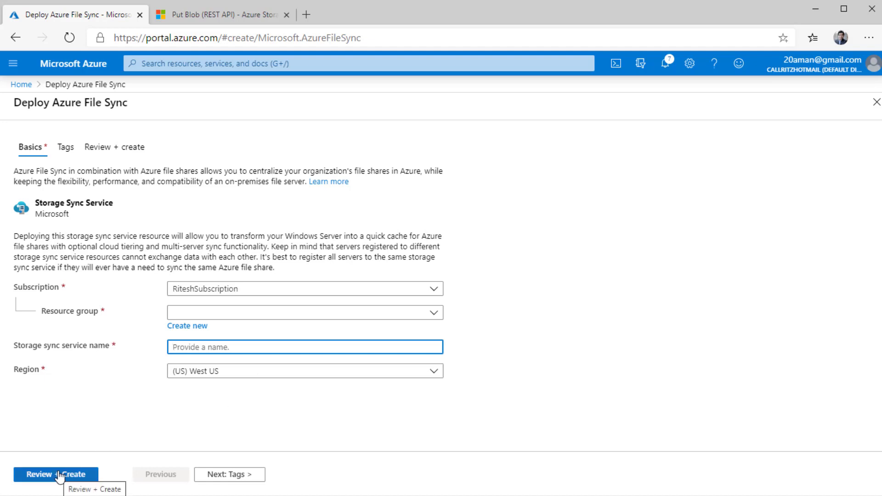
pyautogui.moveTo(74, 63)
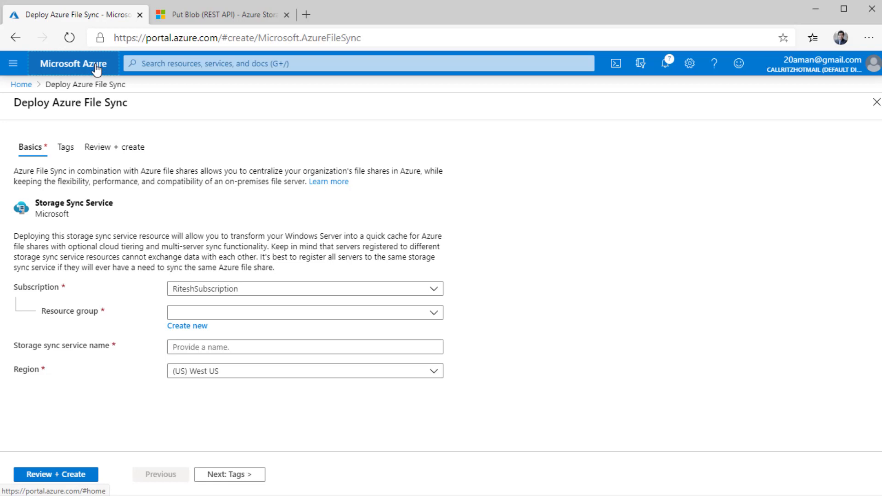
pyautogui.click(73, 63)
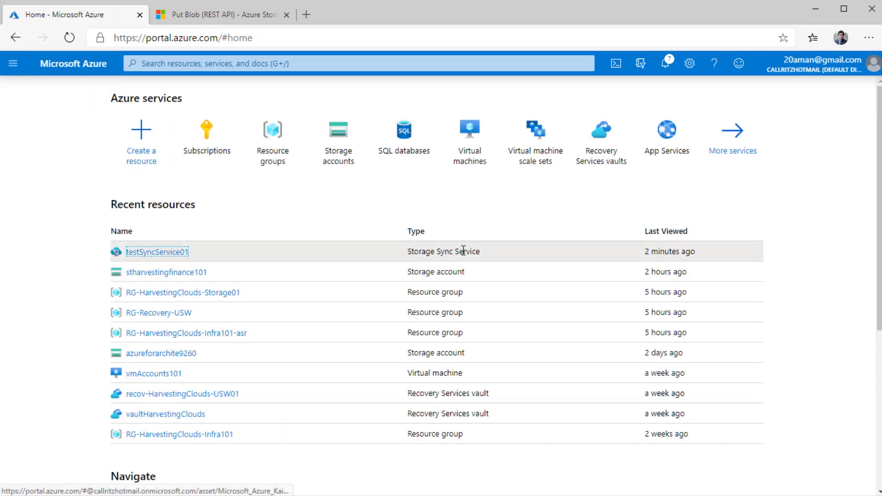
# Step: Open testSyncService01 from Recent resources and view its empty Registered servers page
pyautogui.click(157, 251)
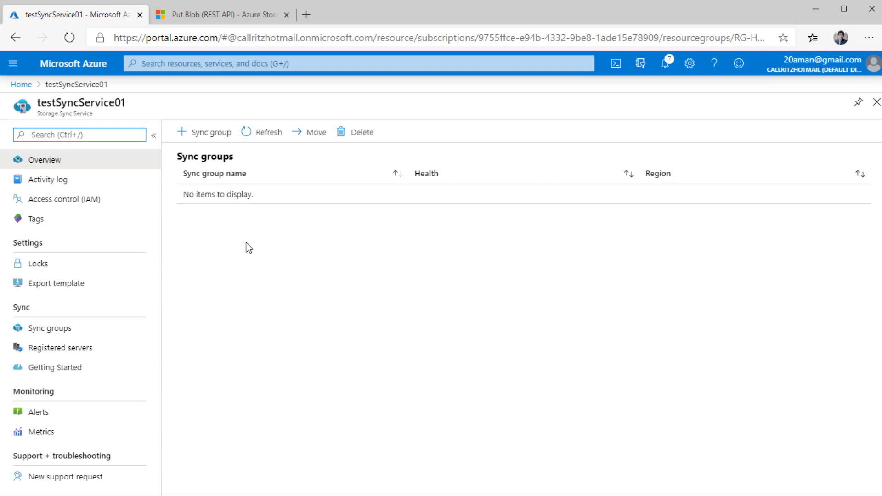
pyautogui.click(60, 347)
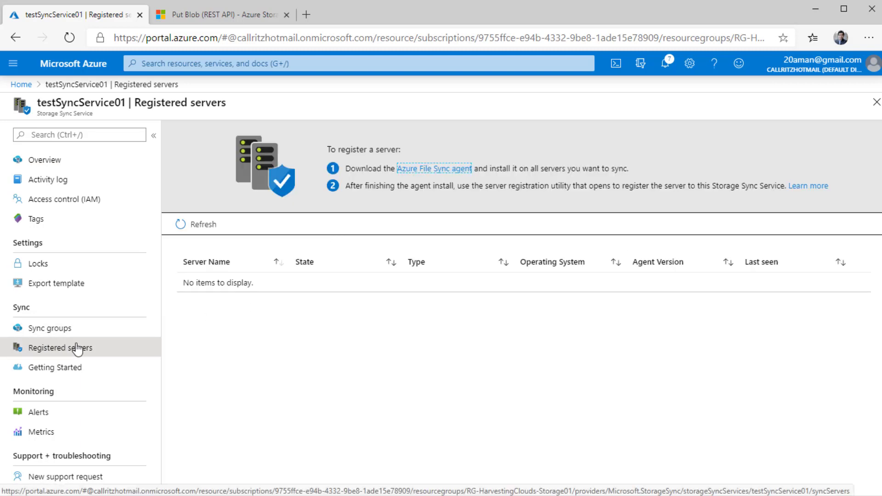
pyautogui.moveTo(434, 169)
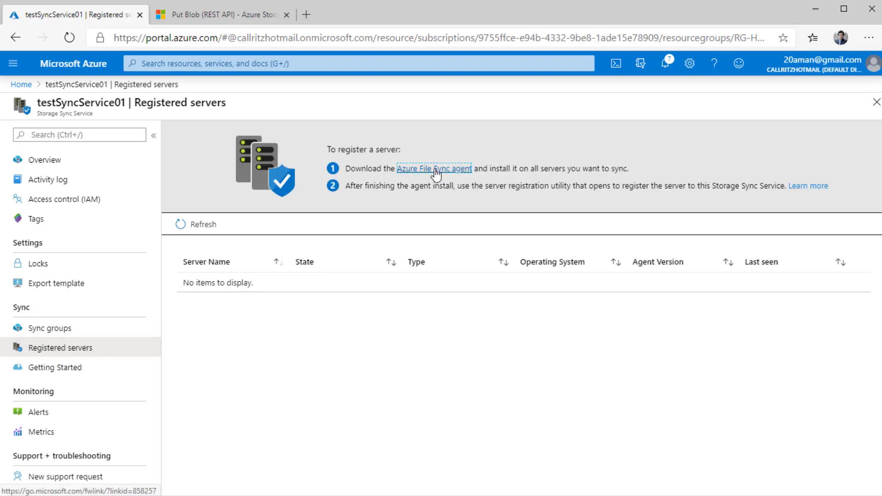
pyautogui.moveTo(444, 177)
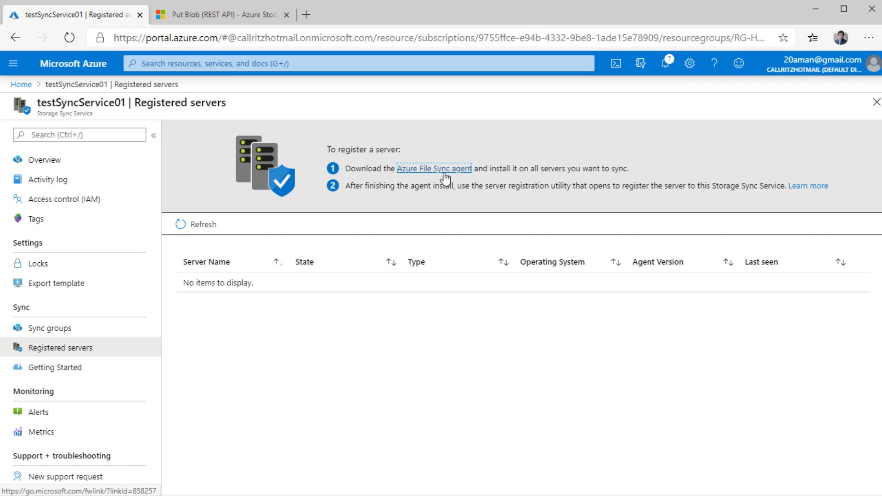
pyautogui.moveTo(541, 238)
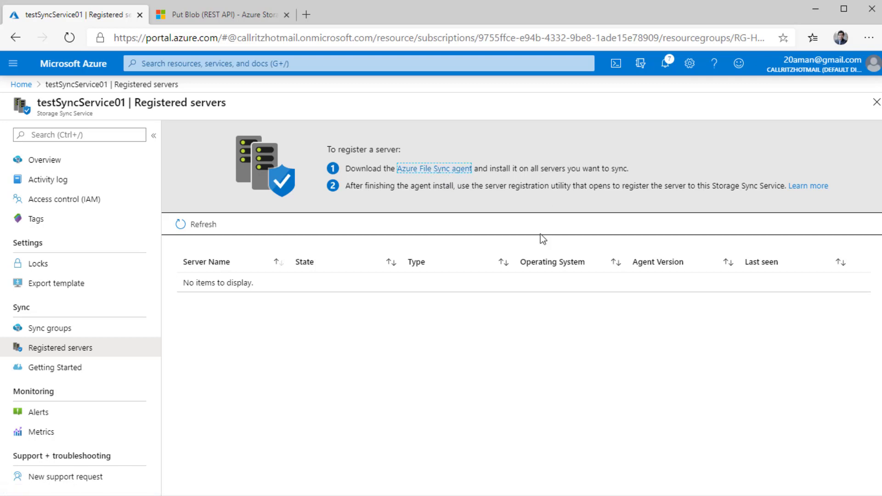
pyautogui.moveTo(319, 301)
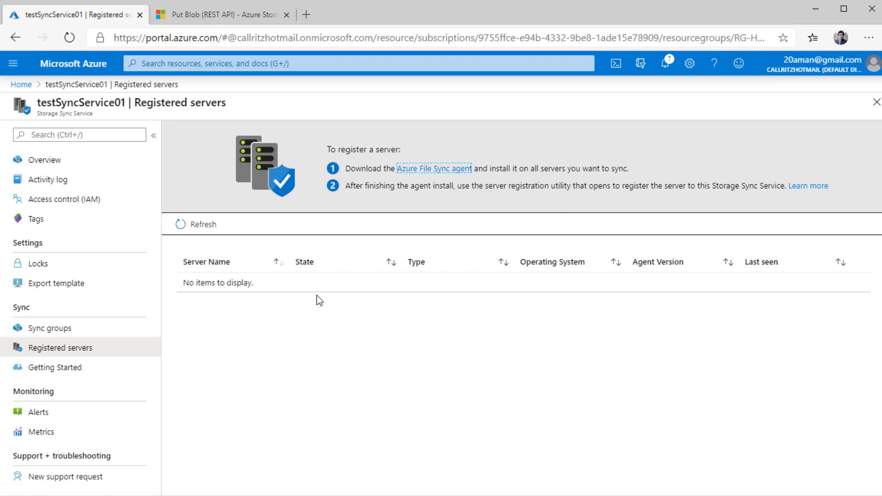
pyautogui.moveTo(330, 282)
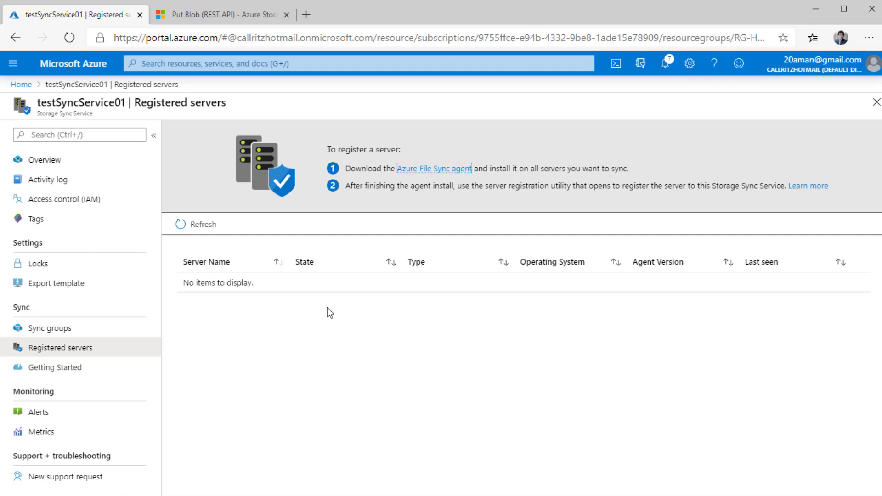
pyautogui.moveTo(49, 328)
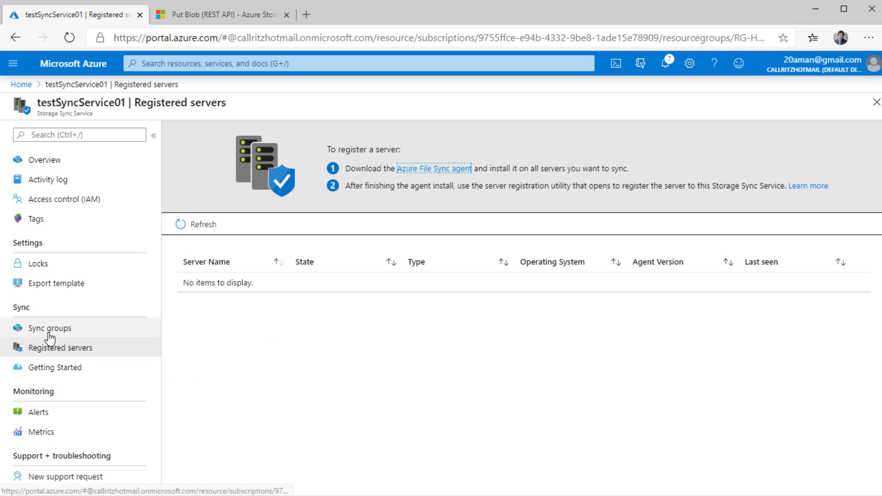
pyautogui.click(50, 328)
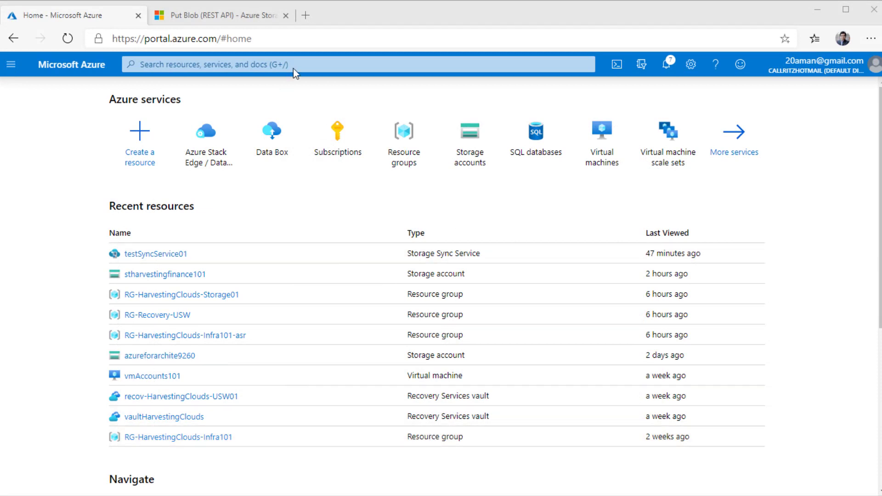
# Step: Search the portal and open the empty Azure Stack Edge / Data Box Gateway device list
pyautogui.click(354, 64)
pyautogui.write('data box')
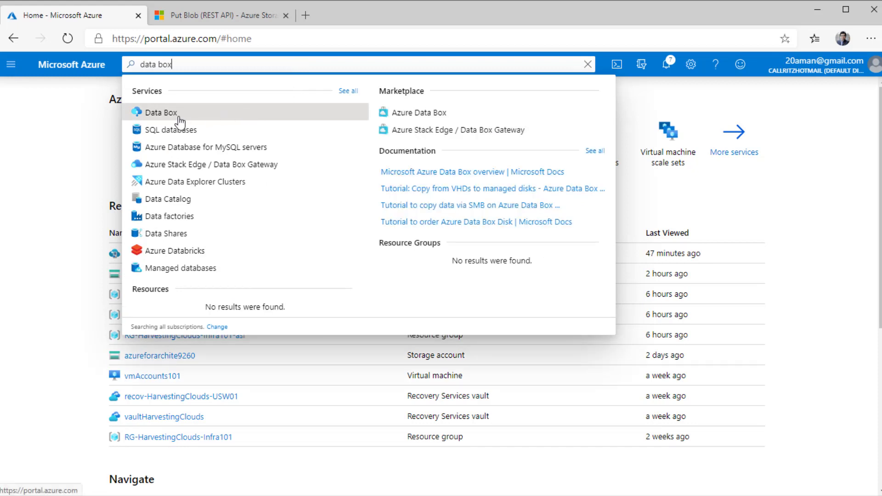
pyautogui.moveTo(201, 168)
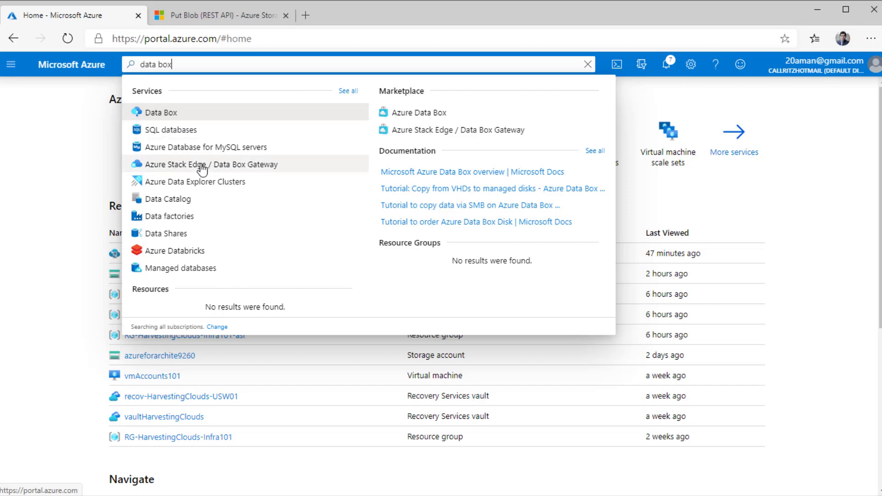
pyautogui.click(213, 163)
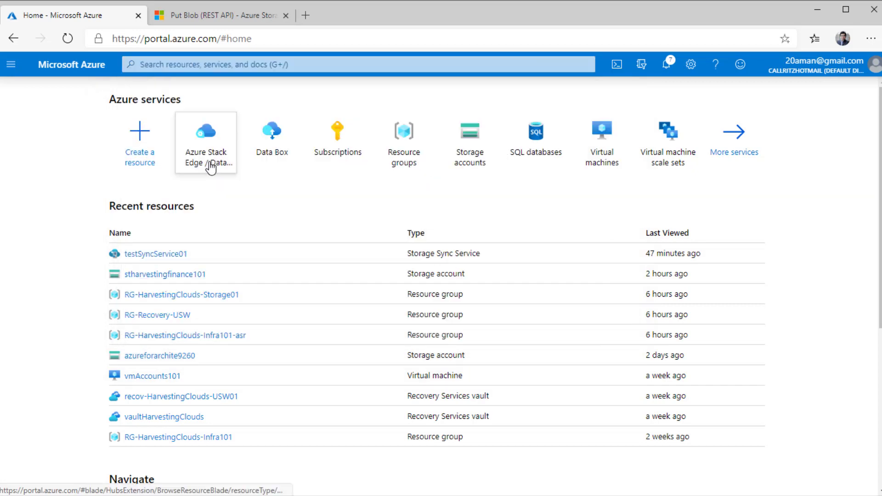
pyautogui.click(206, 138)
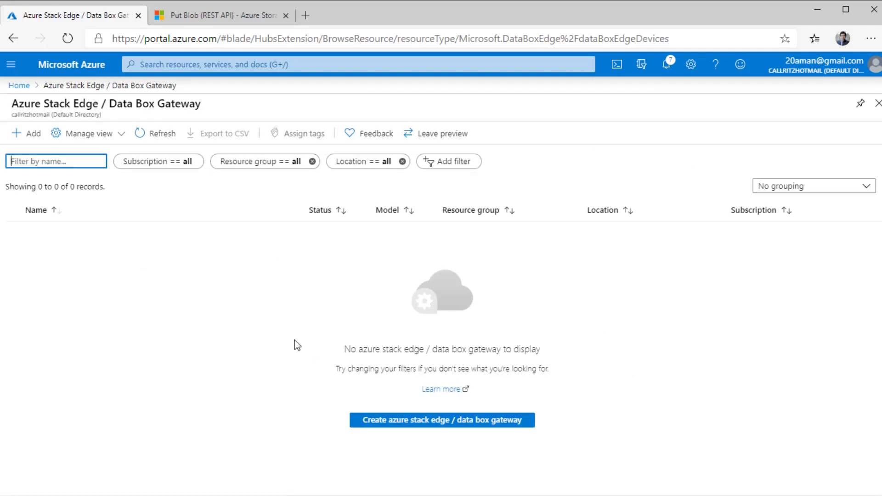
pyautogui.moveTo(498, 285)
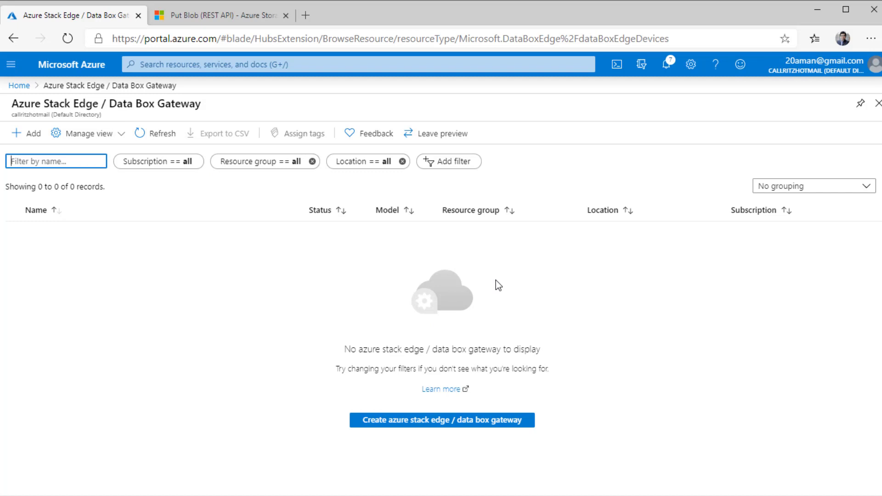
# Step: Start a gateway device order shipped to United States, showing Data Box Gateway at 8262 INR/month
pyautogui.click(441, 419)
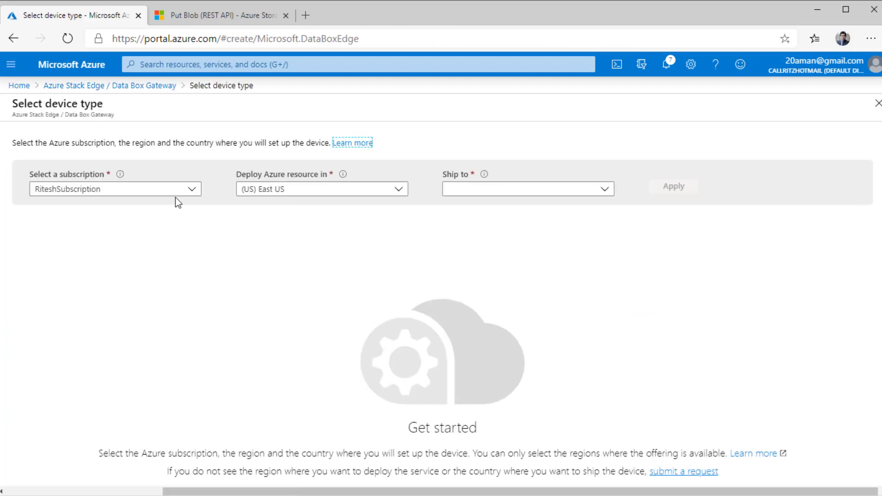
pyautogui.moveTo(315, 191)
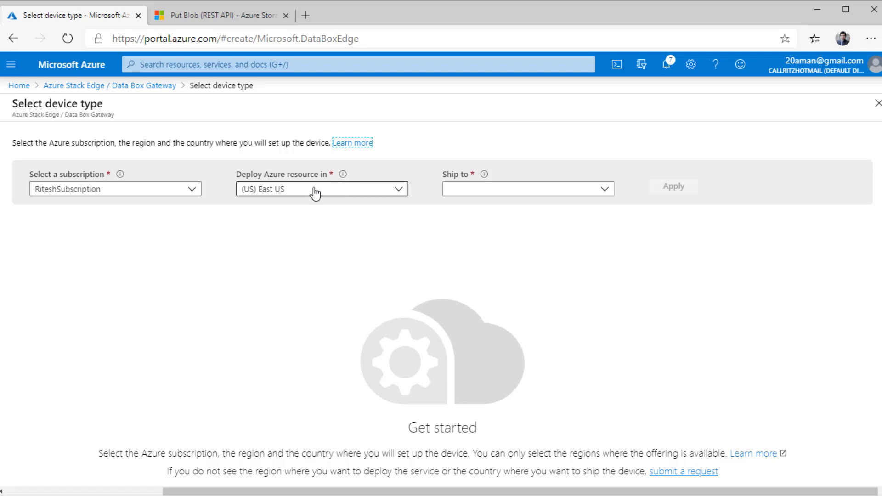
pyautogui.click(526, 189)
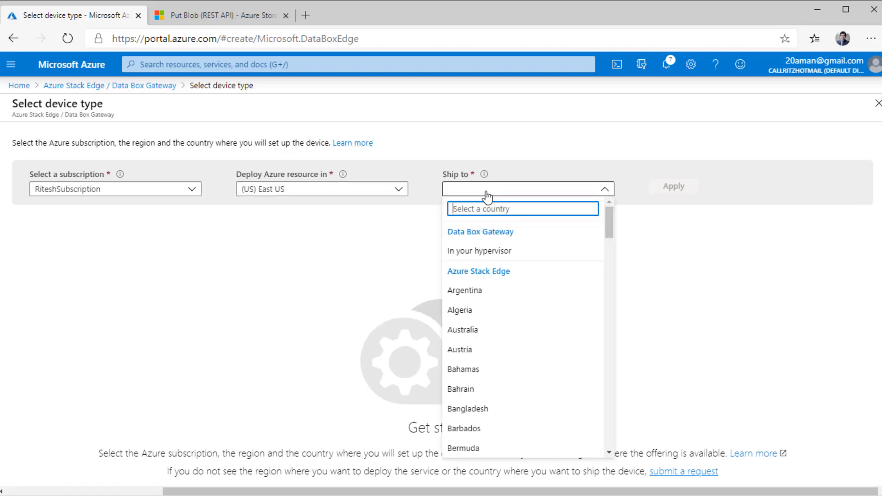
pyautogui.write('uni')
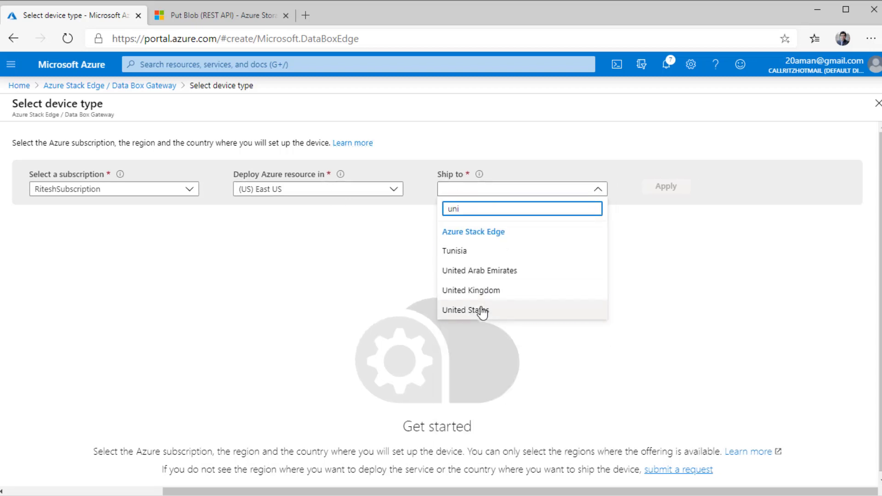
pyautogui.click(465, 310)
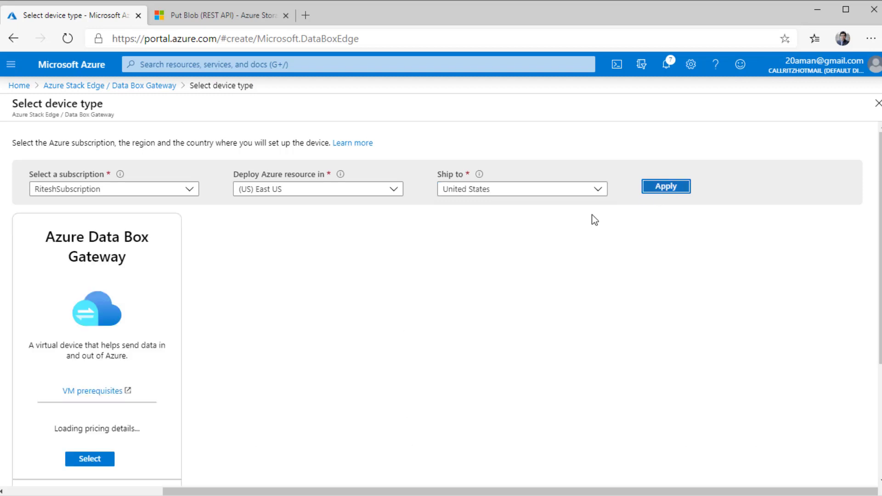
pyautogui.scroll(-3)
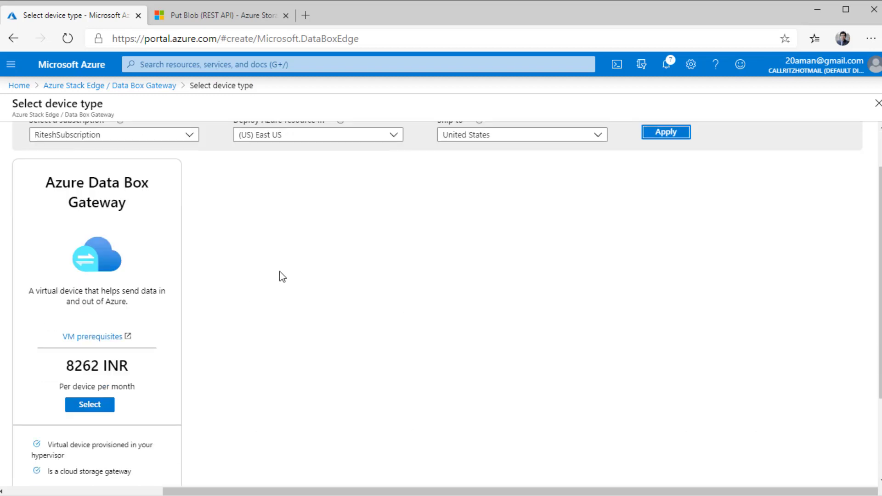
pyautogui.moveTo(266, 269)
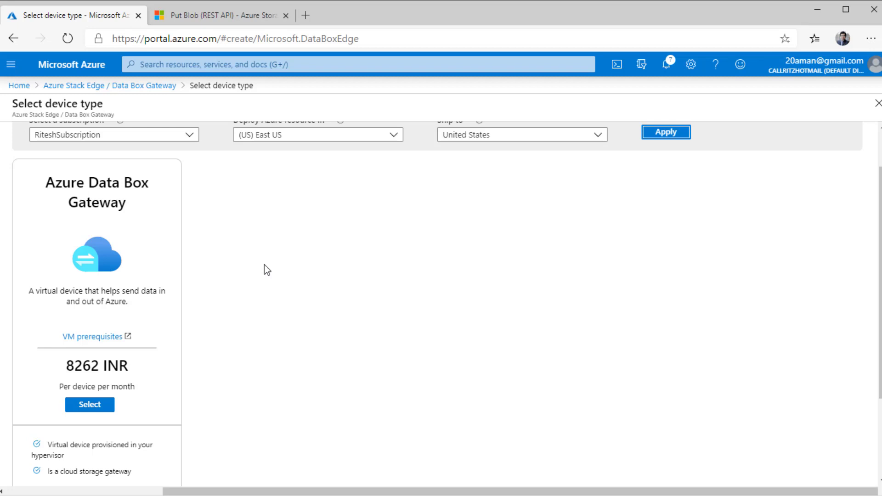
pyautogui.moveTo(233, 277)
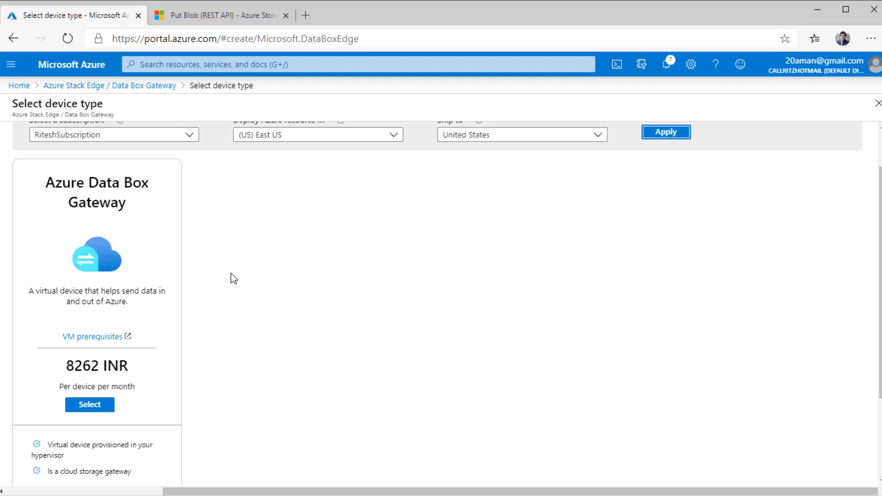
pyautogui.moveTo(95, 293)
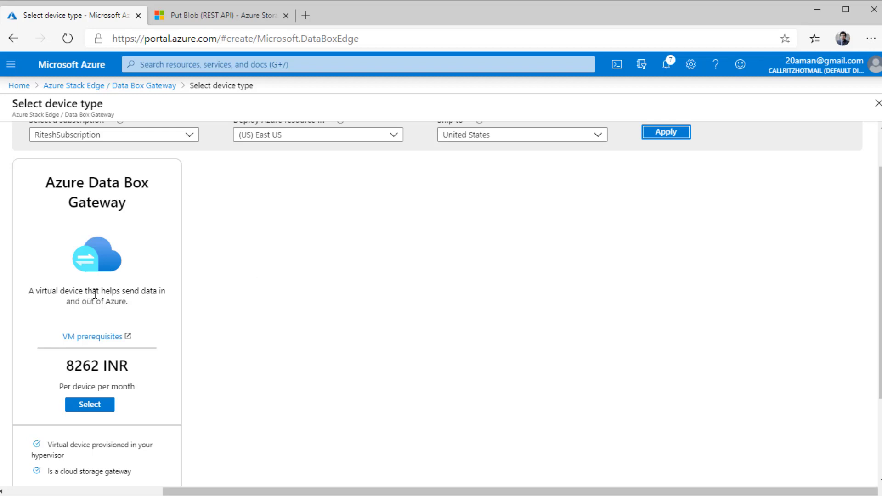
pyautogui.moveTo(162, 294)
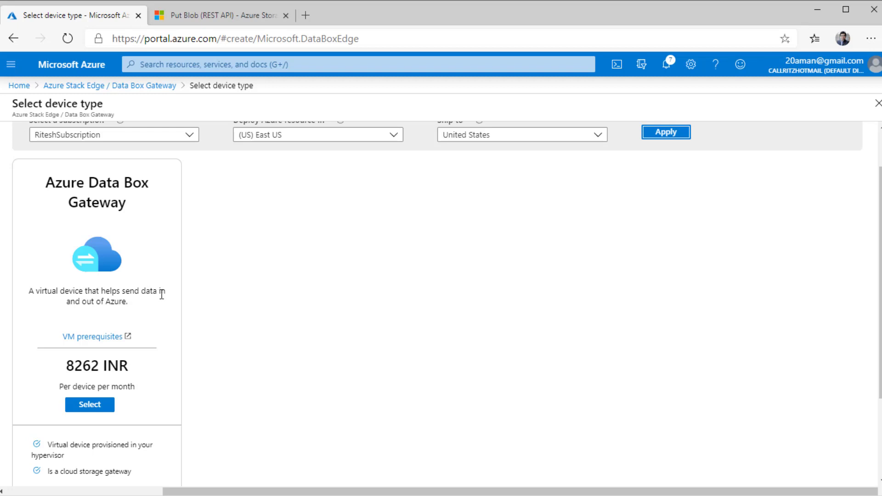
pyautogui.moveTo(155, 302)
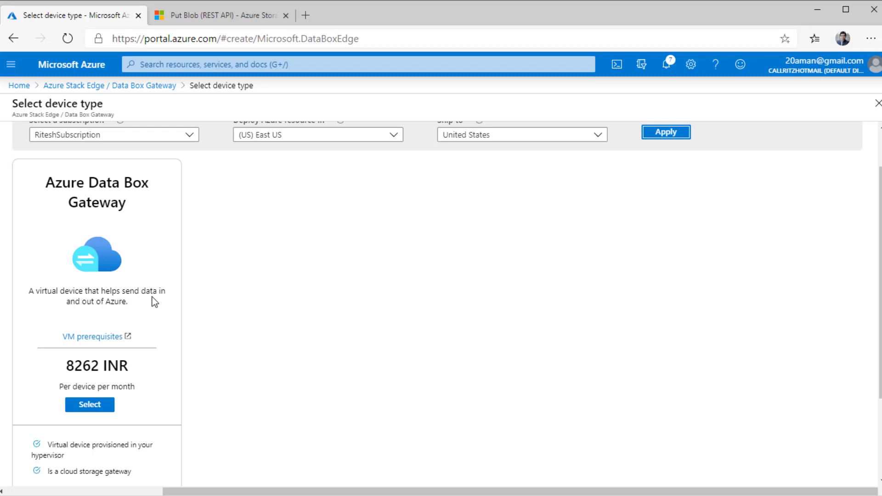
# Step: Search 'data box' and open the empty Data Box service list
pyautogui.click(357, 63)
pyautogui.write('data')
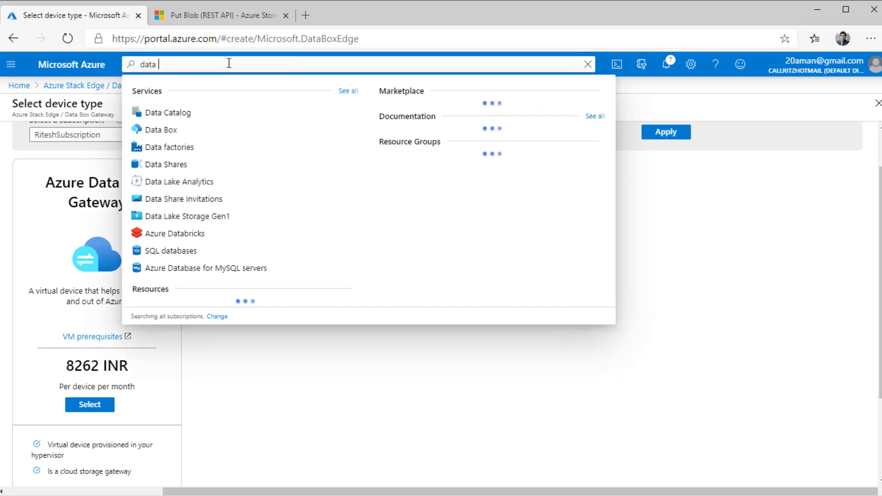
pyautogui.write('box')
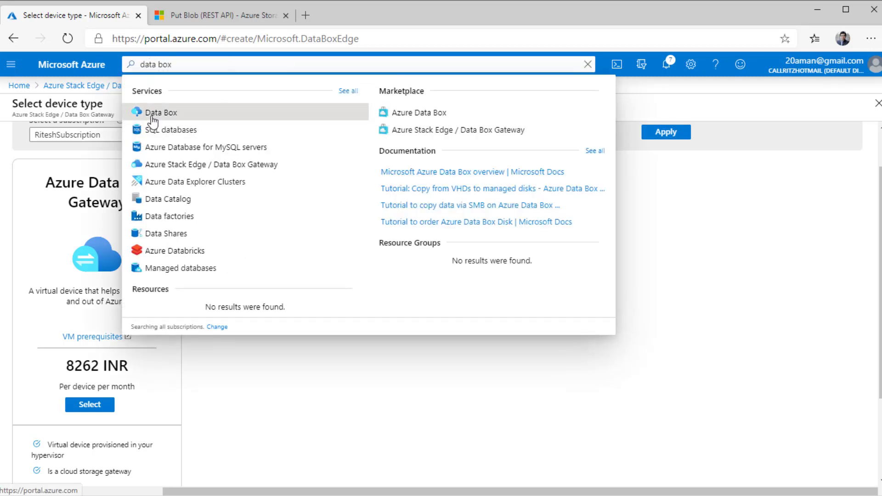
pyautogui.click(161, 112)
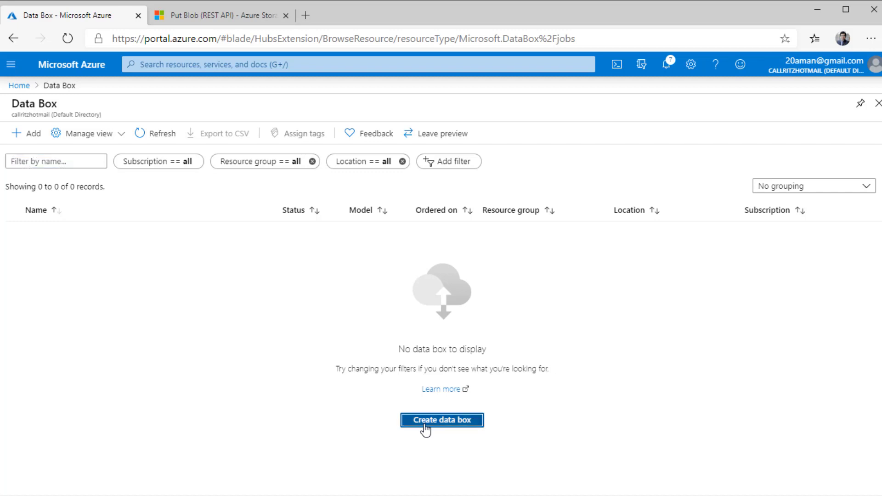
# Step: Create a Data Box order: HarvestingClouds resource group, Import to Azure, United States to East US
pyautogui.click(441, 419)
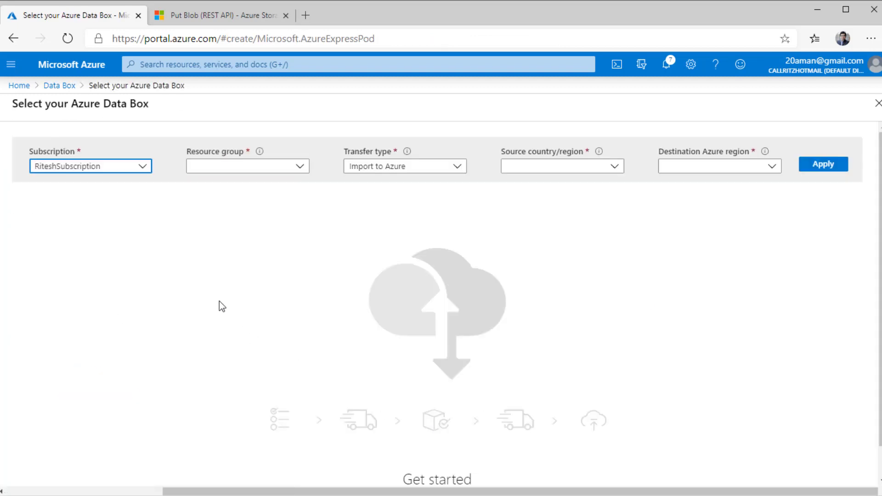
pyautogui.click(246, 165)
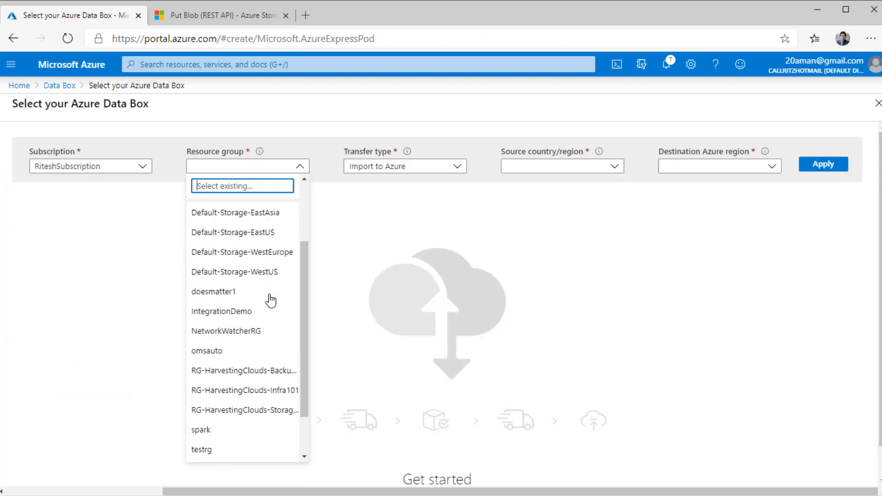
pyautogui.click(243, 410)
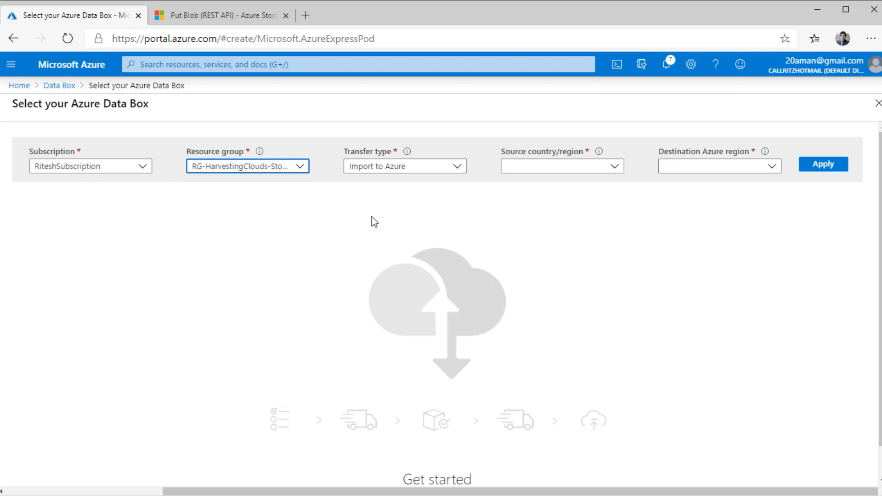
pyautogui.click(404, 166)
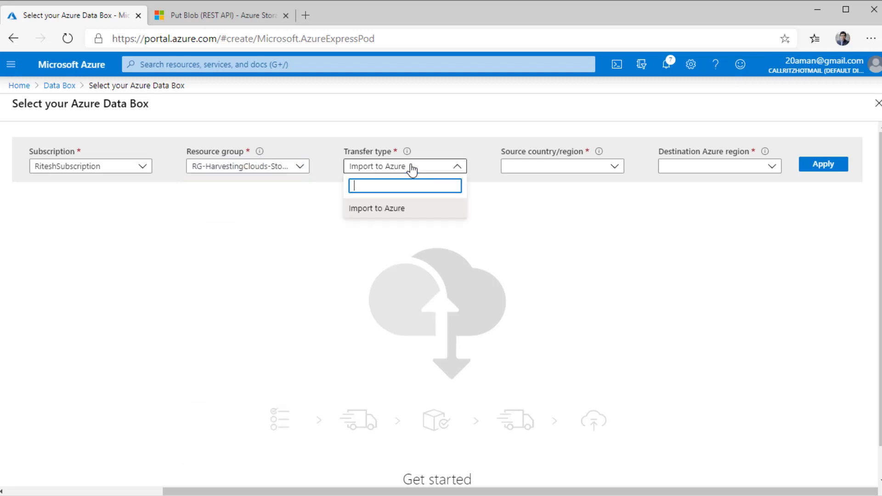
pyautogui.click(376, 208)
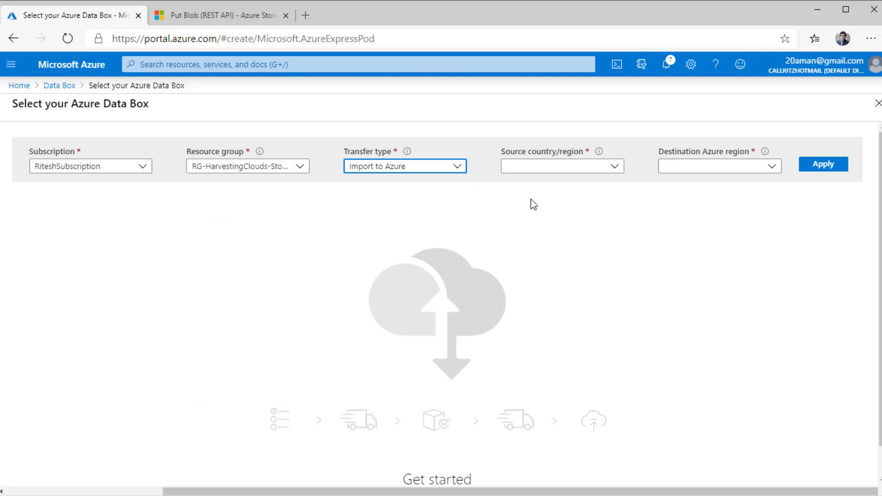
pyautogui.click(561, 165)
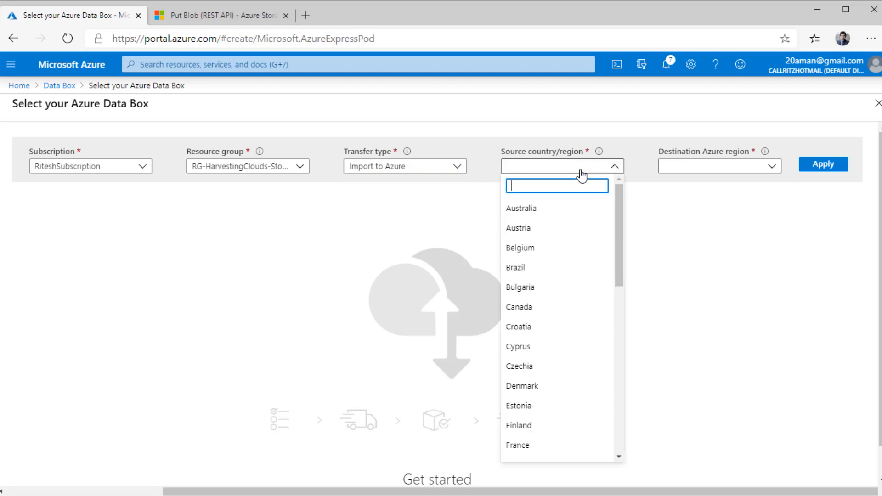
pyautogui.write('unite')
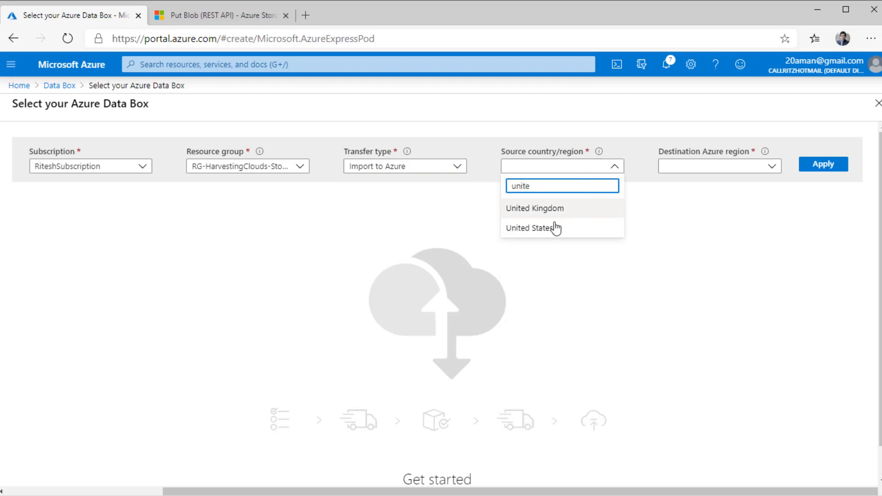
pyautogui.click(531, 228)
pyautogui.write('e')
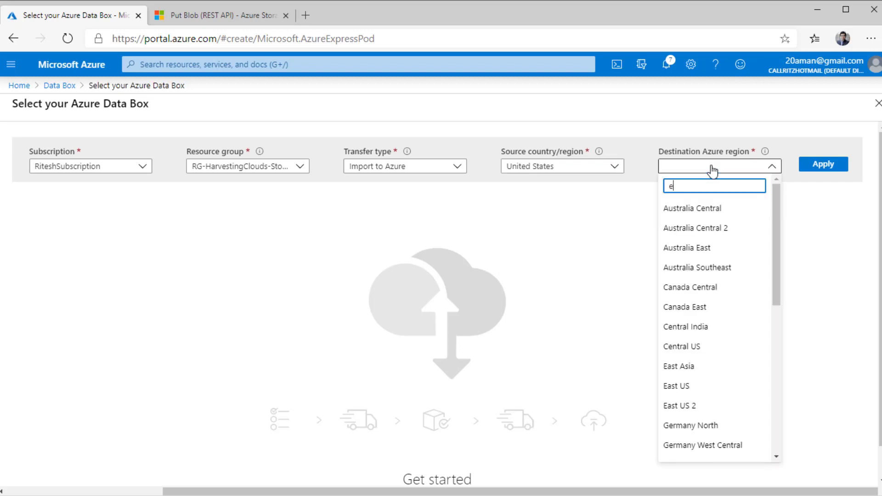
pyautogui.write('ast')
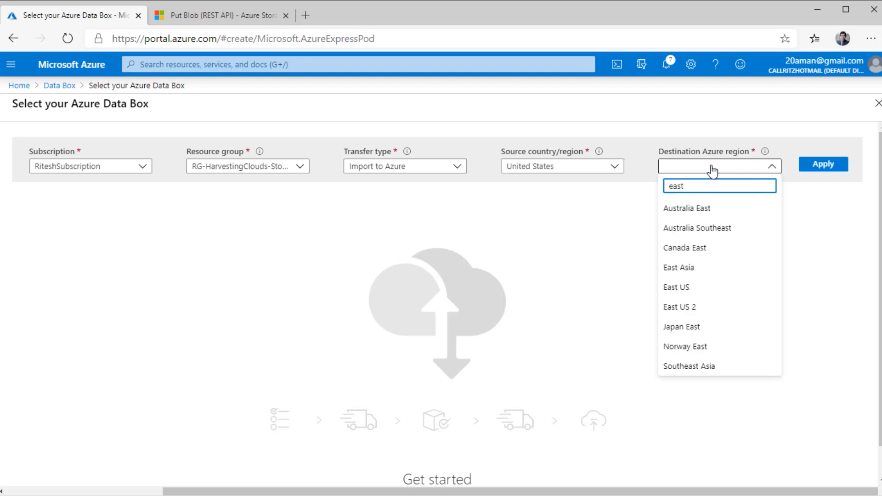
pyautogui.click(676, 287)
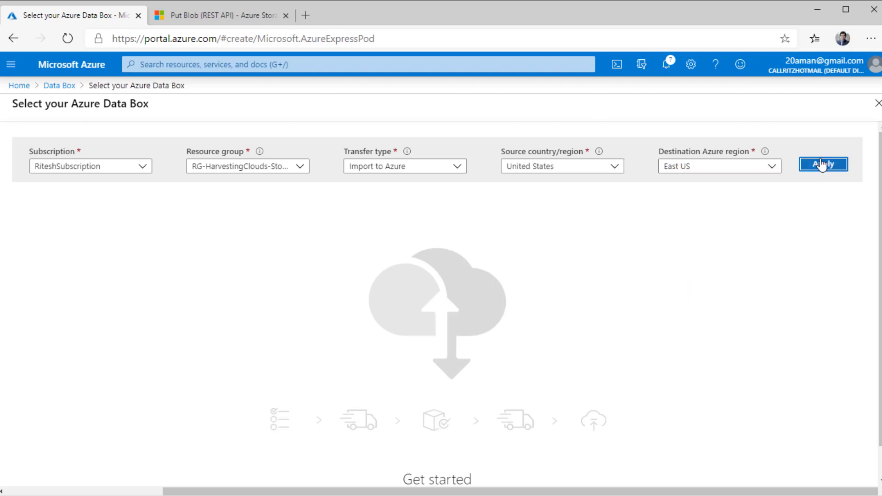
pyautogui.click(822, 164)
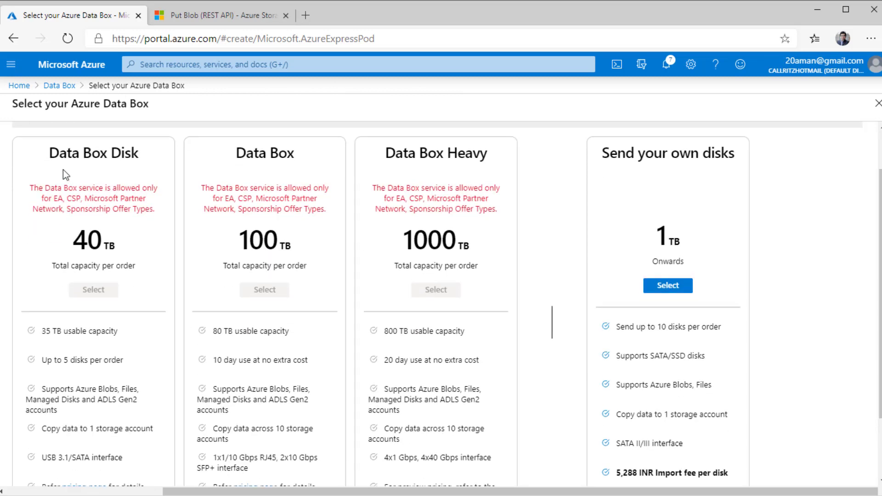
pyautogui.moveTo(150, 162)
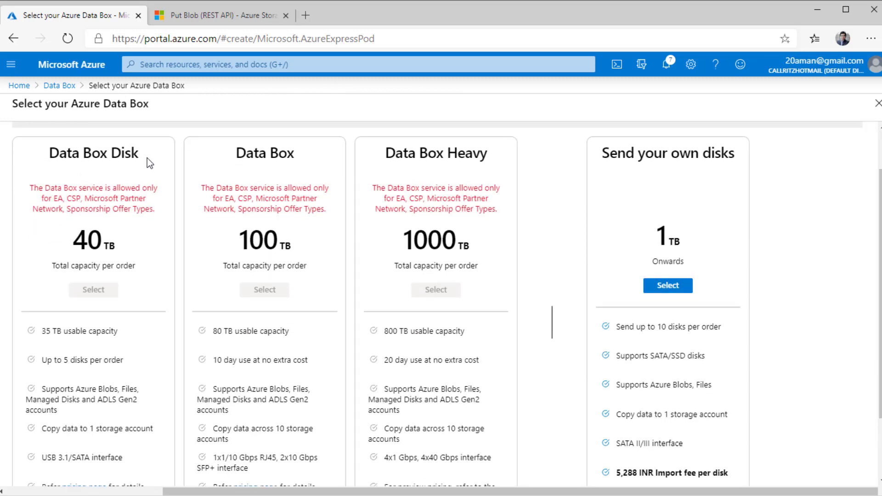
pyautogui.moveTo(50, 364)
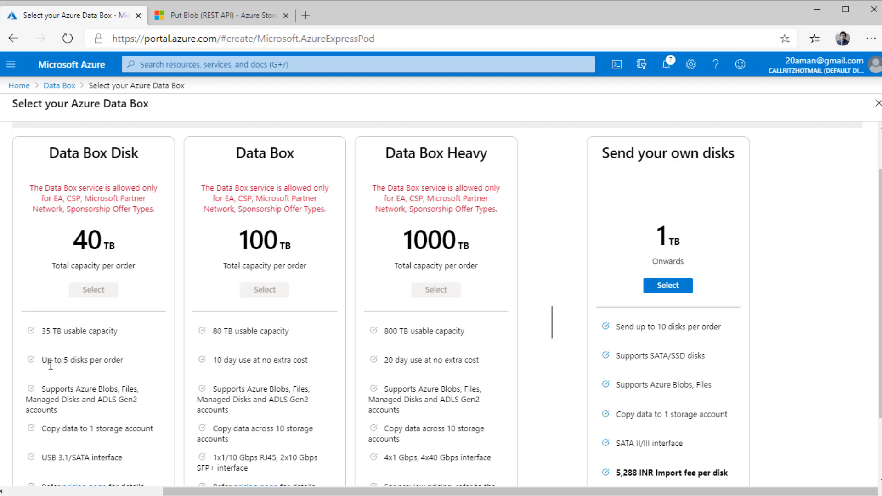
pyautogui.moveTo(135, 368)
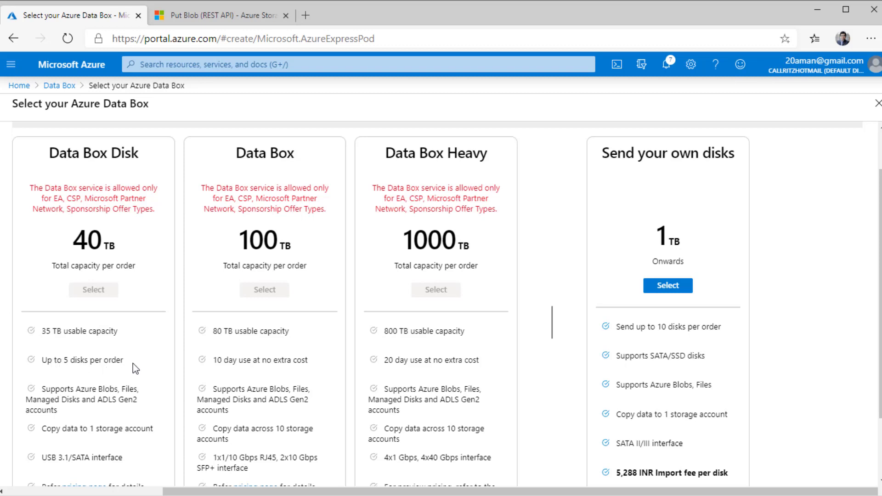
pyautogui.moveTo(158, 367)
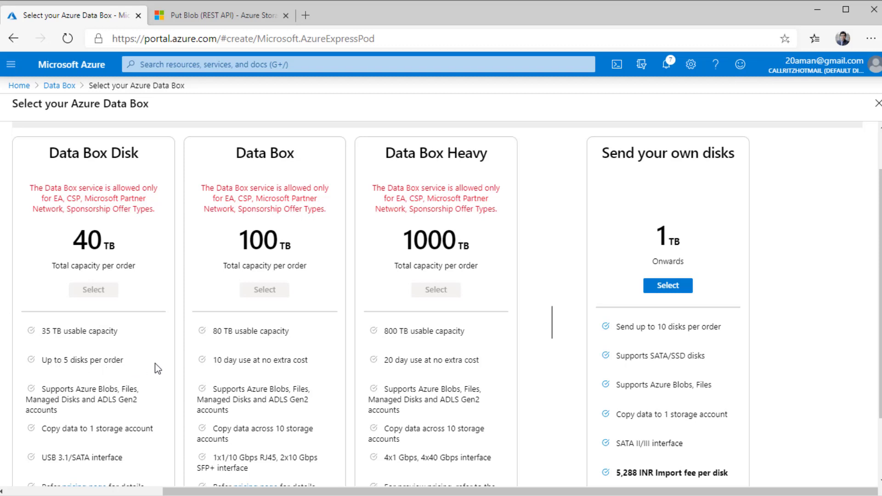
pyautogui.moveTo(53, 459)
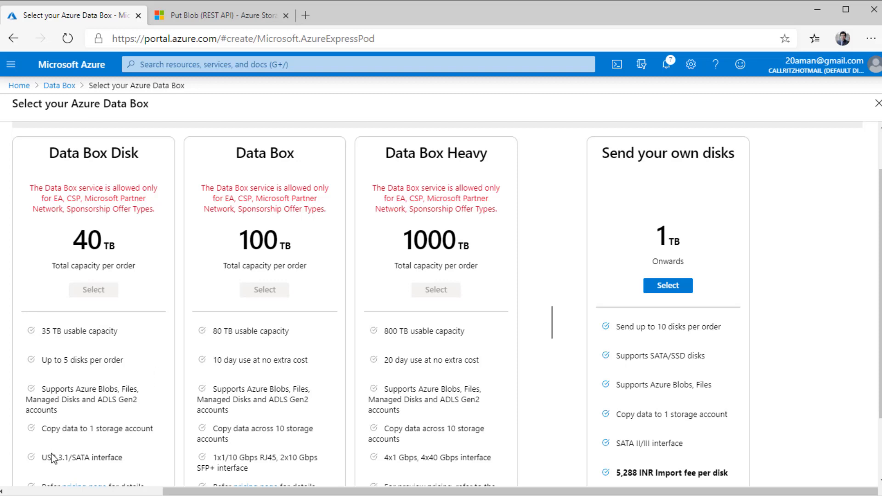
pyautogui.moveTo(135, 466)
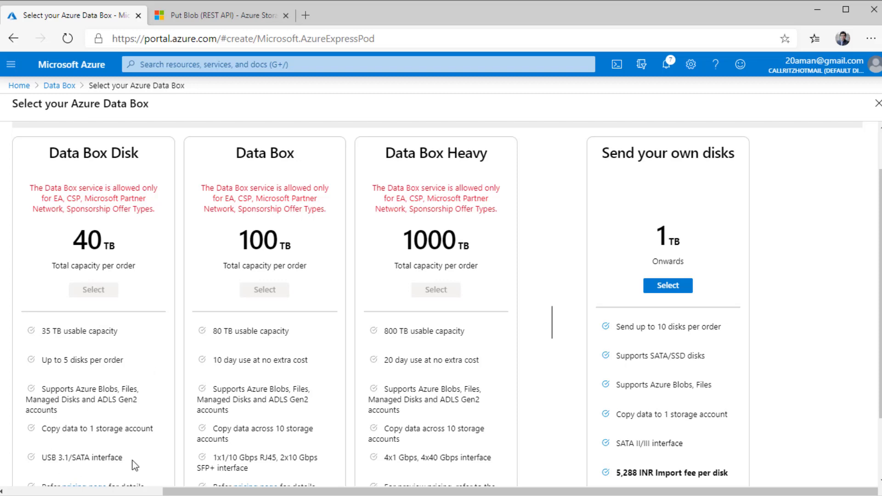
pyautogui.moveTo(98, 251)
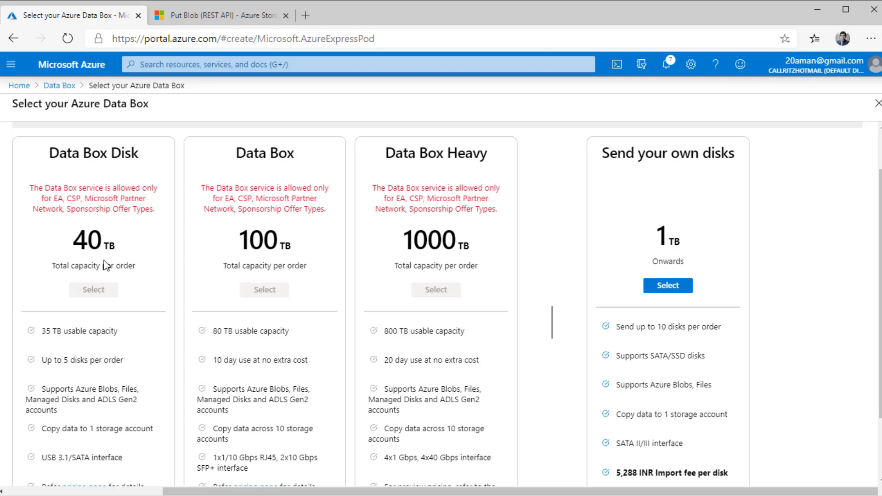
pyautogui.moveTo(78, 333)
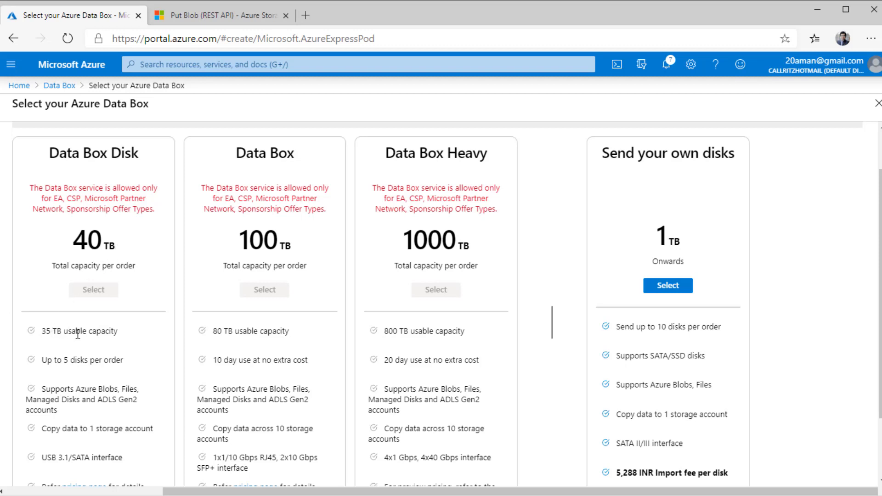
pyautogui.moveTo(117, 330)
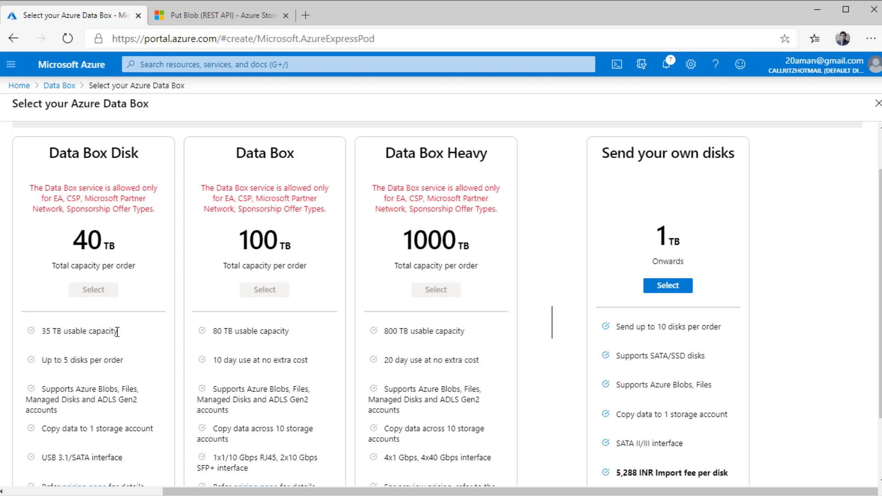
pyautogui.moveTo(118, 261)
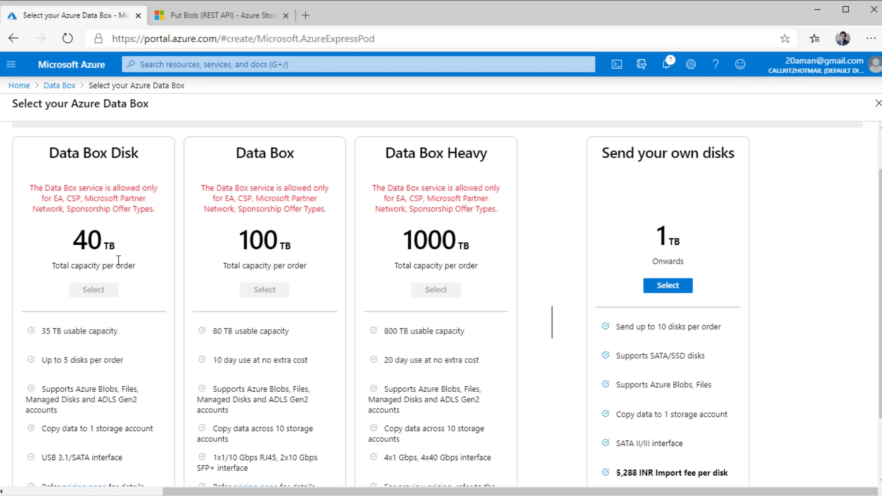
pyautogui.moveTo(273, 173)
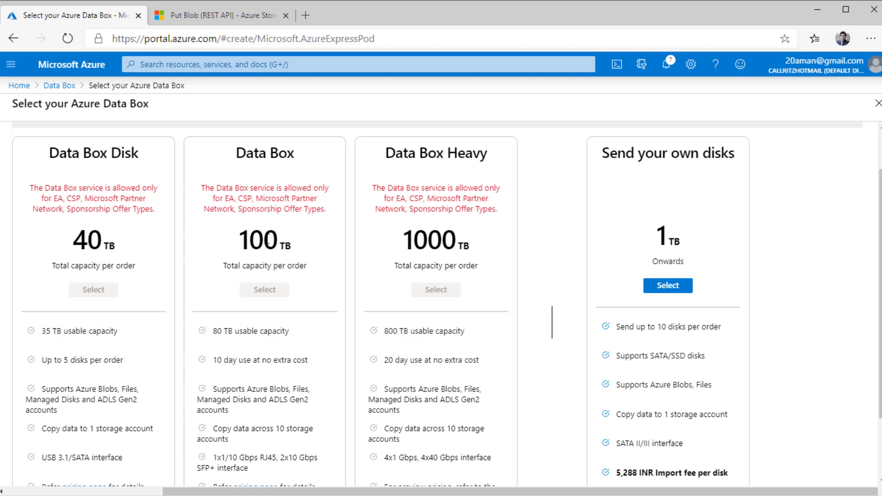
pyautogui.moveTo(456, 169)
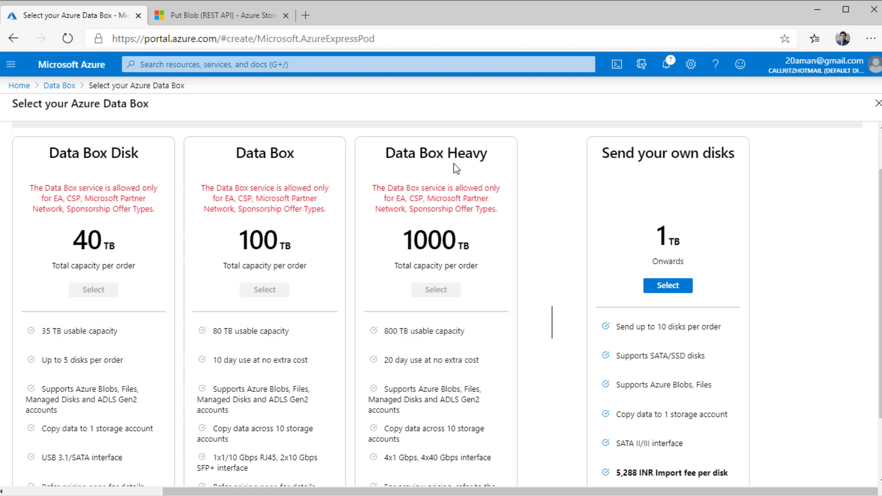
pyautogui.moveTo(468, 260)
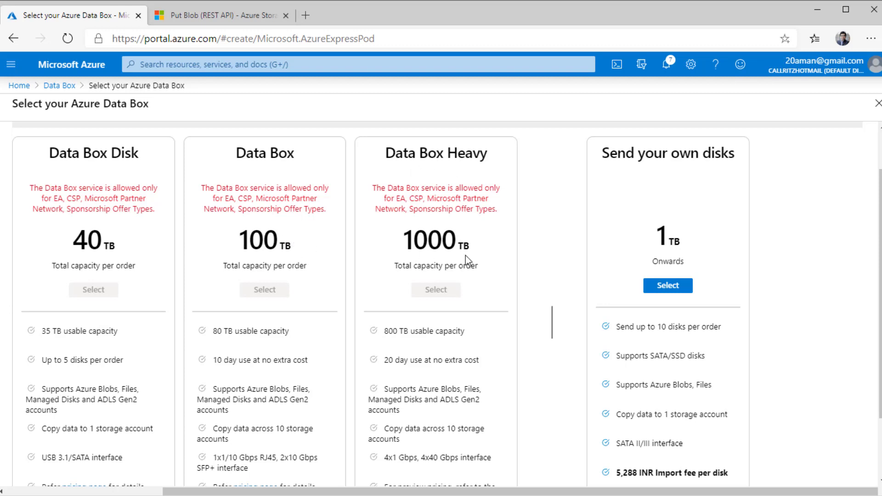
pyautogui.moveTo(389, 206)
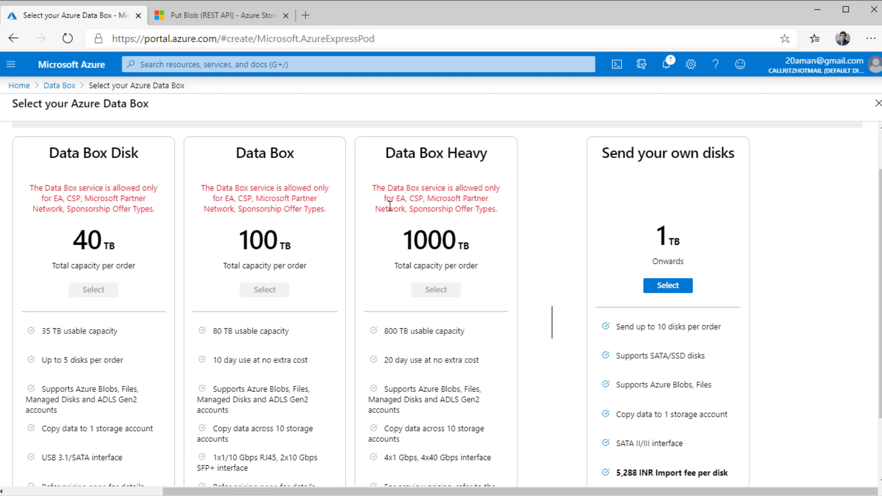
pyautogui.moveTo(502, 254)
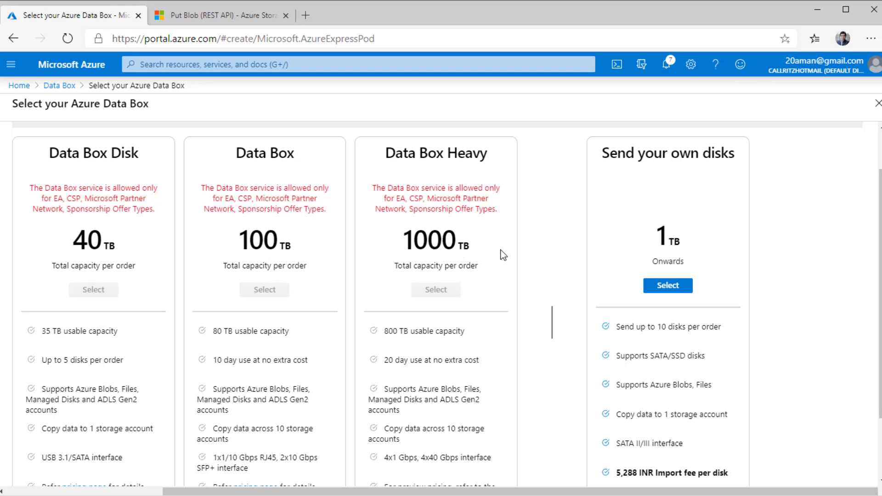
pyautogui.moveTo(561, 270)
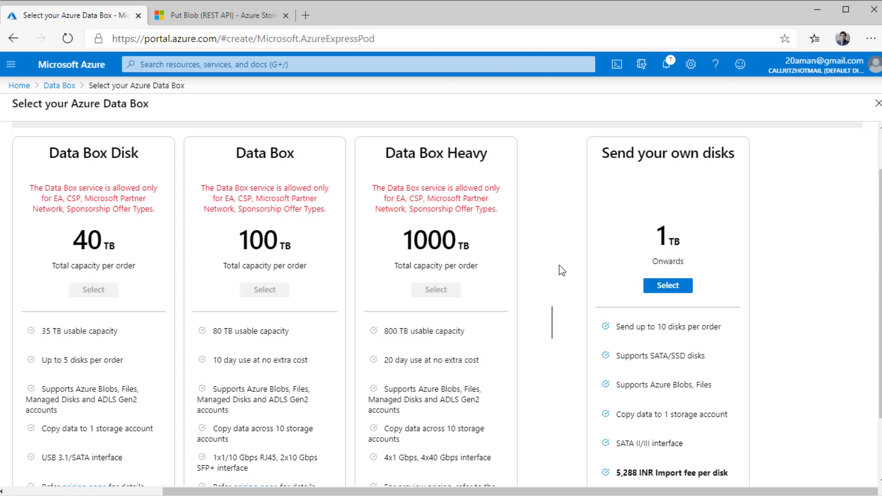
pyautogui.moveTo(712, 225)
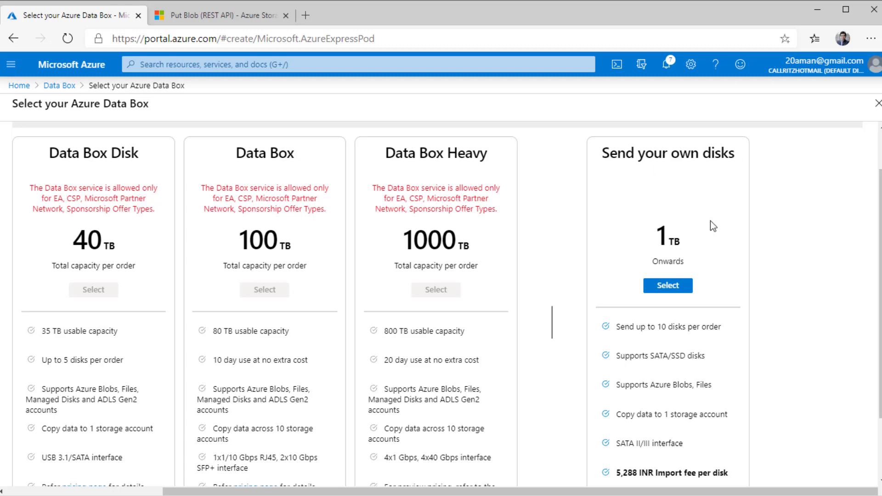
pyautogui.moveTo(737, 233)
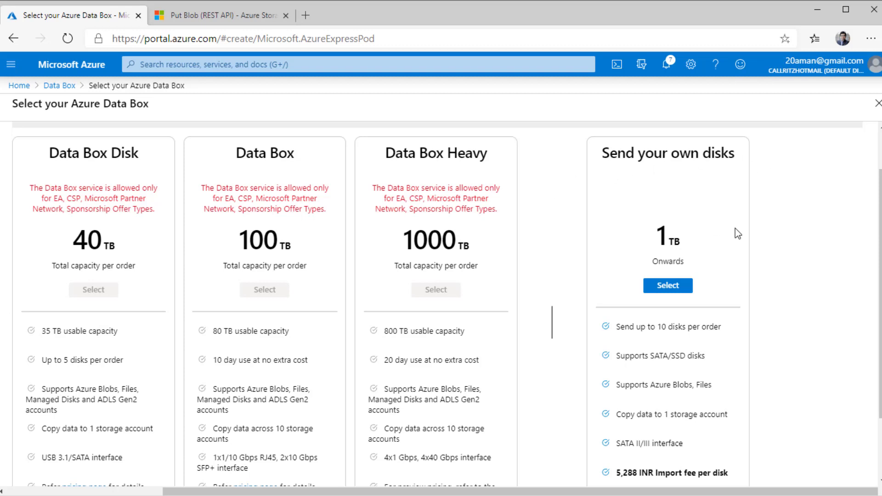
pyautogui.moveTo(173, 115)
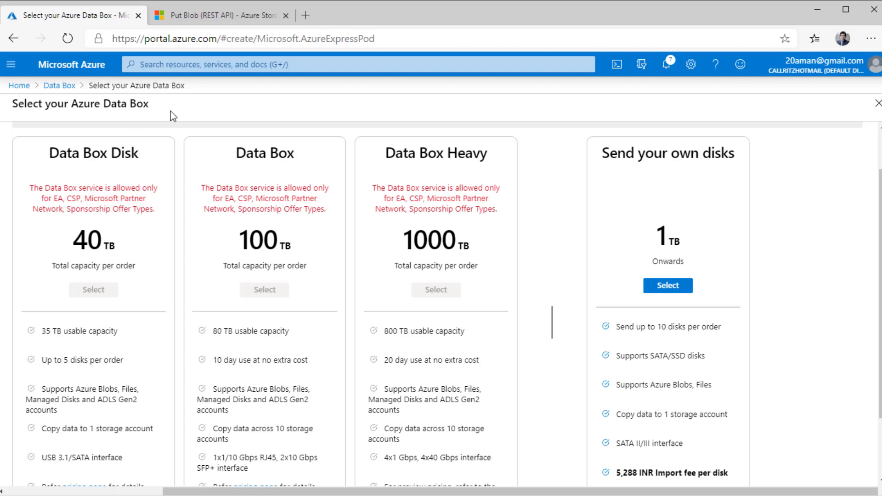
# Step: Scroll through the Data Box Disk, Data Box, Data Box Heavy and Send your own disks offers
pyautogui.scroll(-3)
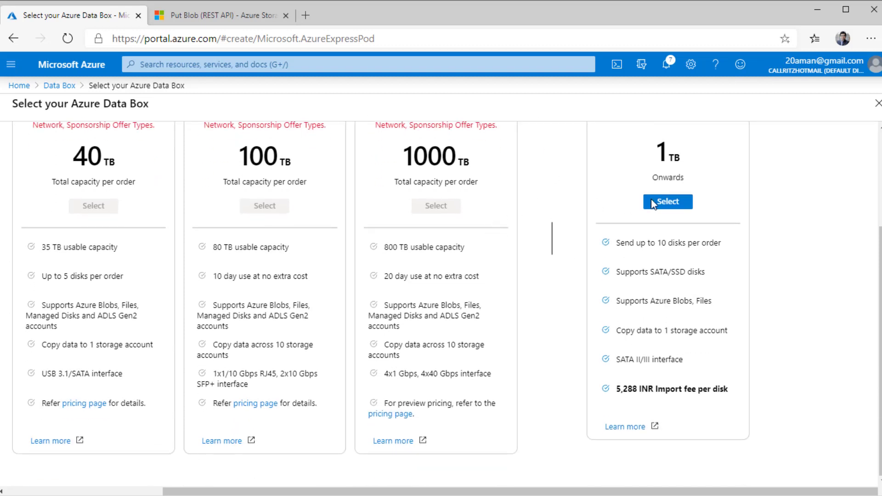
pyautogui.moveTo(415, 230)
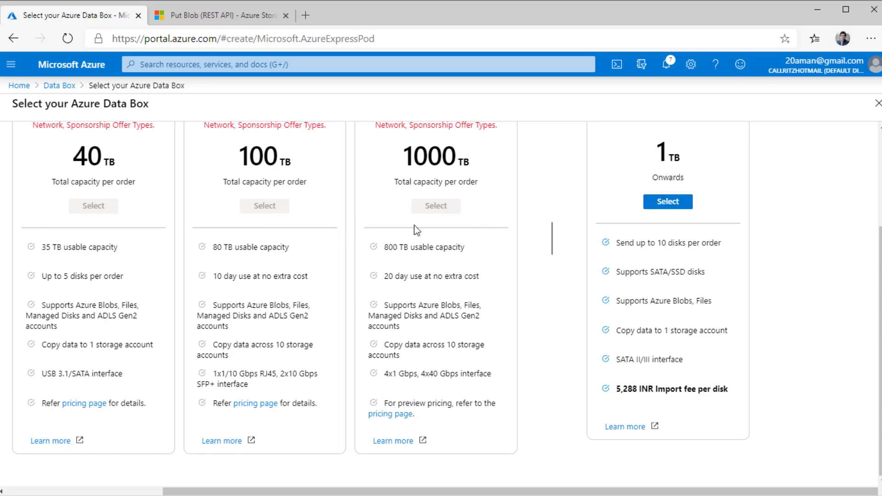
pyautogui.scroll(3)
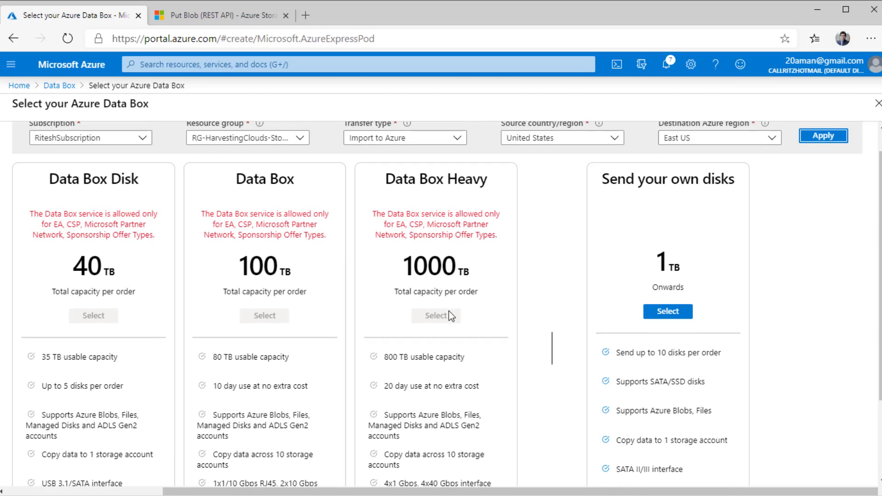
pyautogui.moveTo(442, 227)
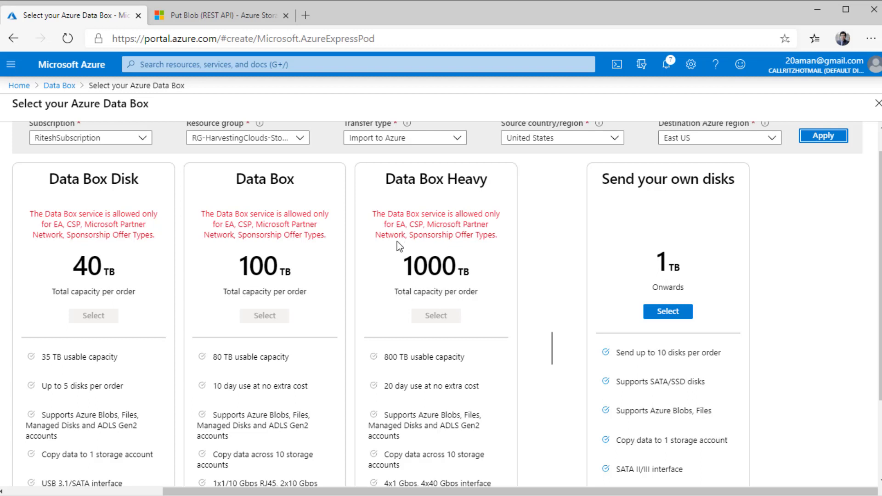
pyautogui.moveTo(503, 246)
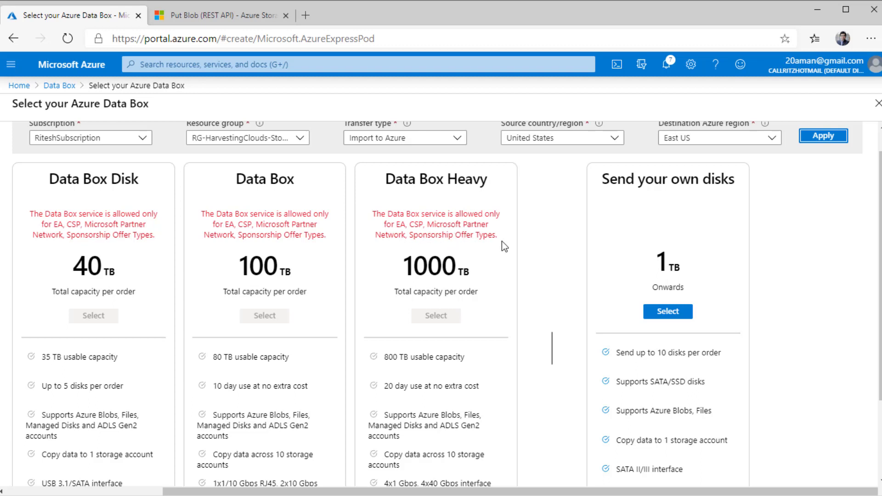
pyautogui.moveTo(456, 250)
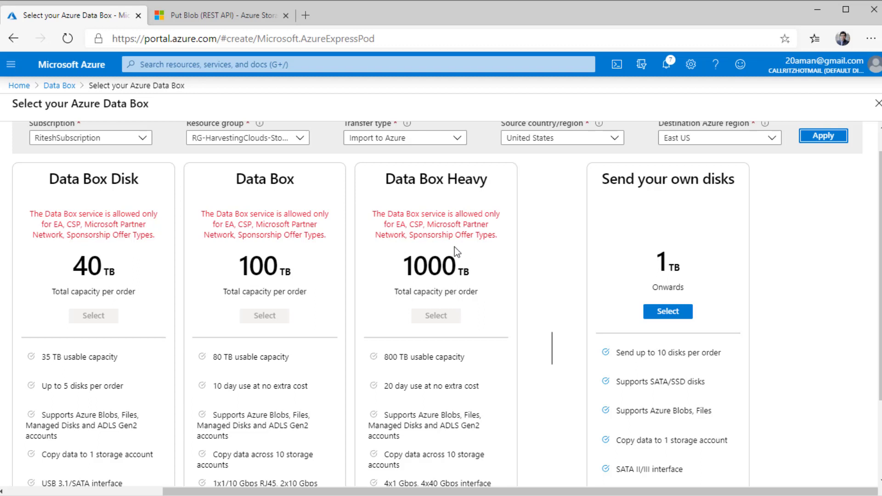
pyautogui.moveTo(400, 320)
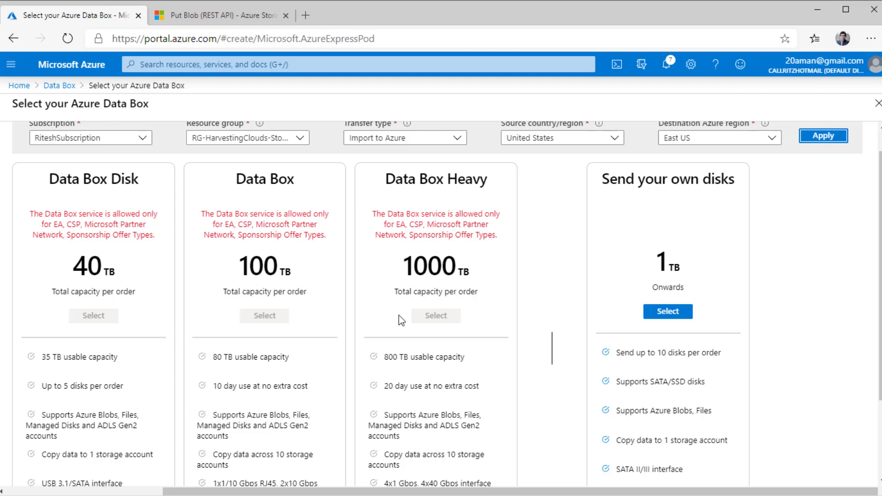
pyautogui.moveTo(617, 293)
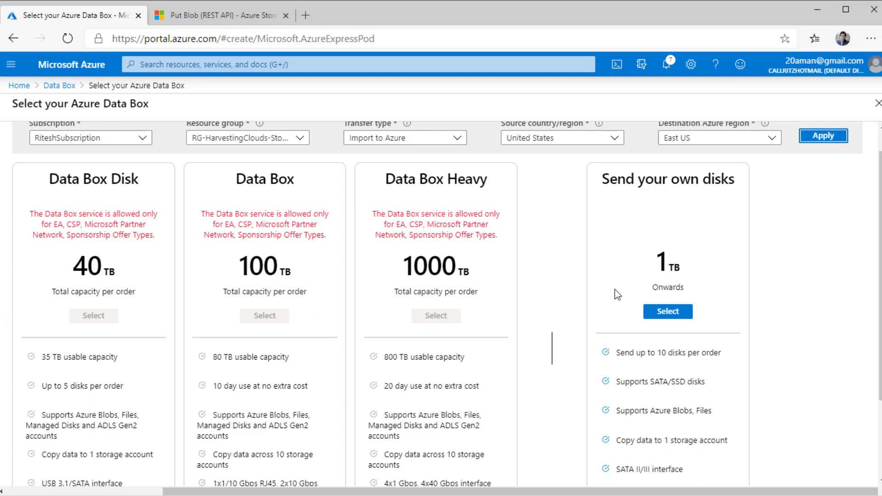
pyautogui.moveTo(667, 310)
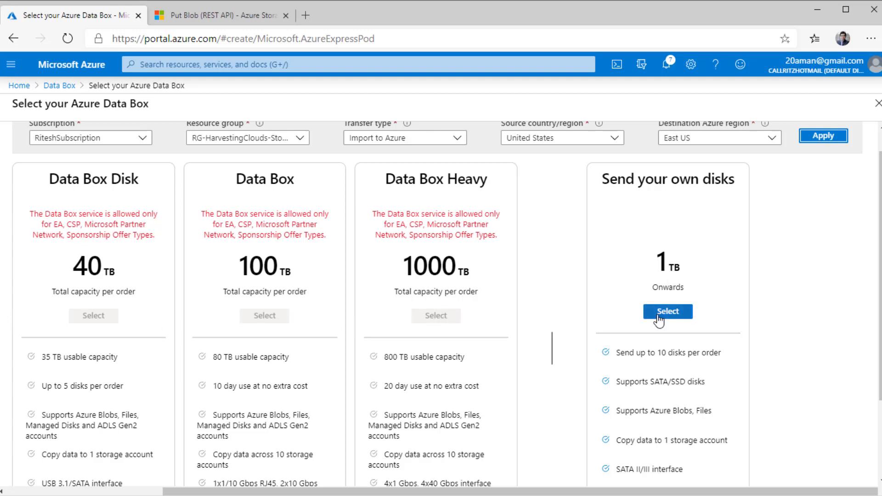
pyautogui.moveTo(667, 311)
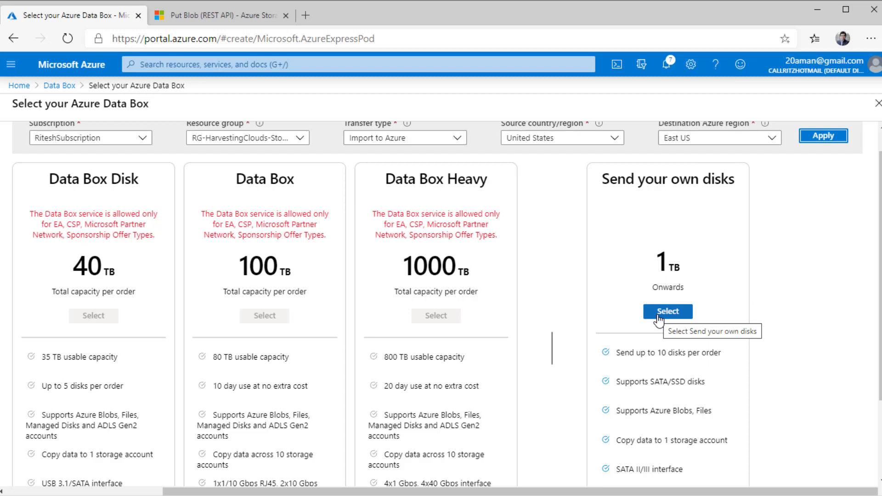
pyautogui.moveTo(703, 356)
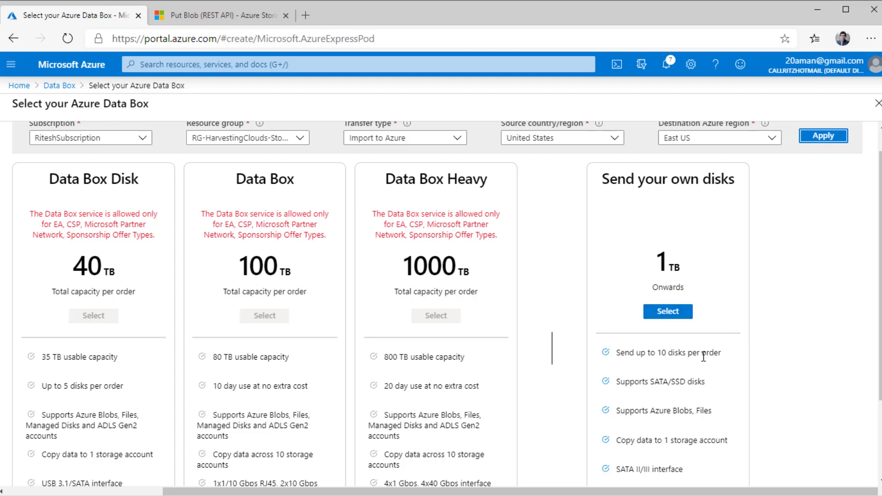
pyautogui.moveTo(667, 316)
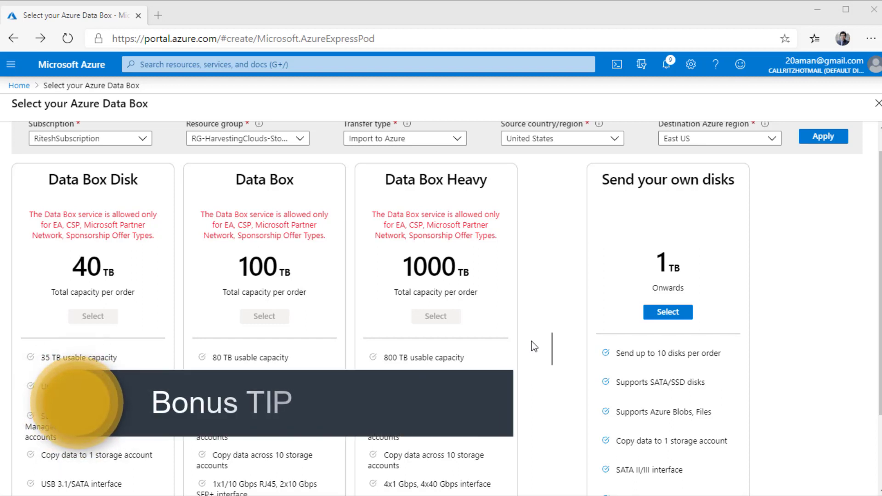
# Step: Go Home, open stharvestingfinance101 from recent resources, and show its Data transfer page
pyautogui.click(72, 64)
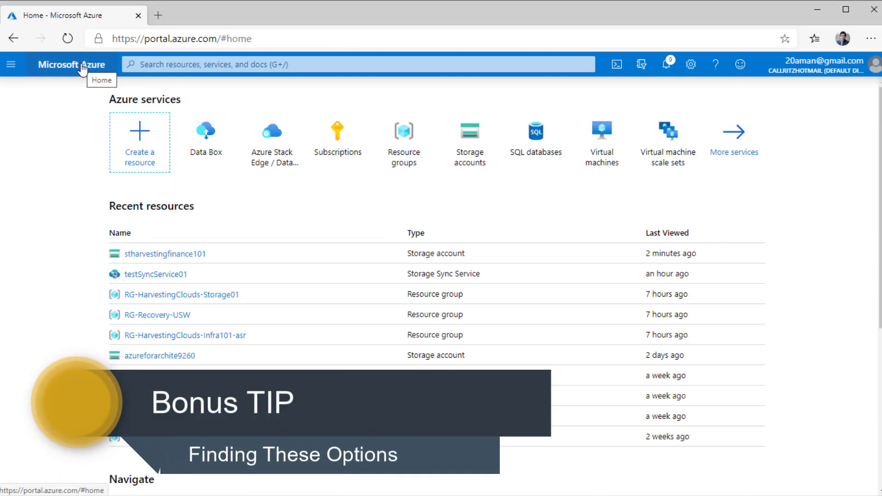
pyautogui.click(165, 253)
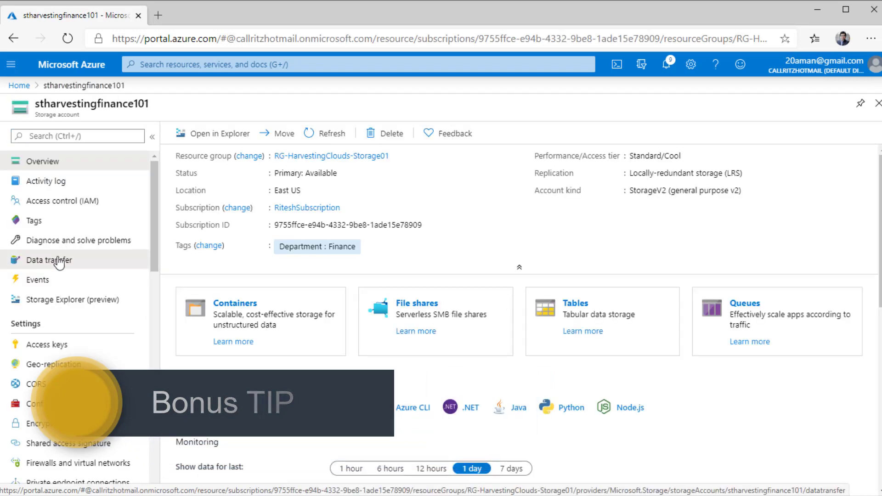
pyautogui.click(50, 259)
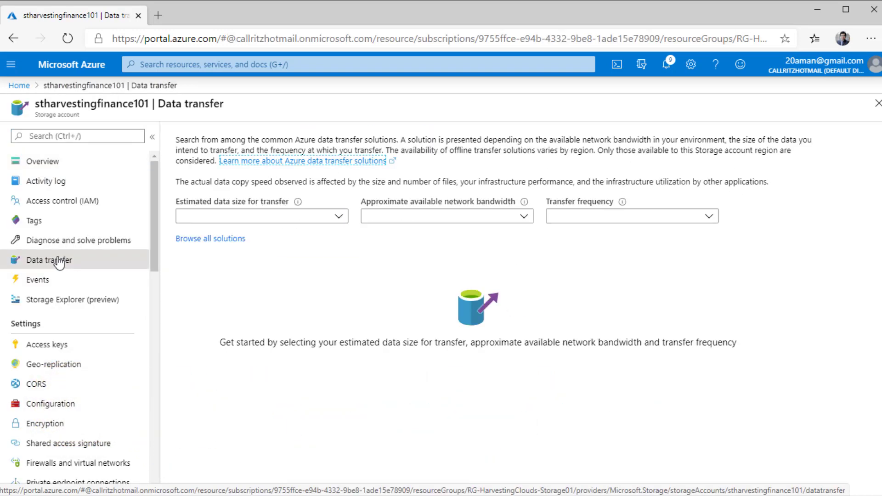
# Step: Filter transfer solutions to 1 TB, 45 Mbps bandwidth and Once, then review the 5 results
pyautogui.click(260, 215)
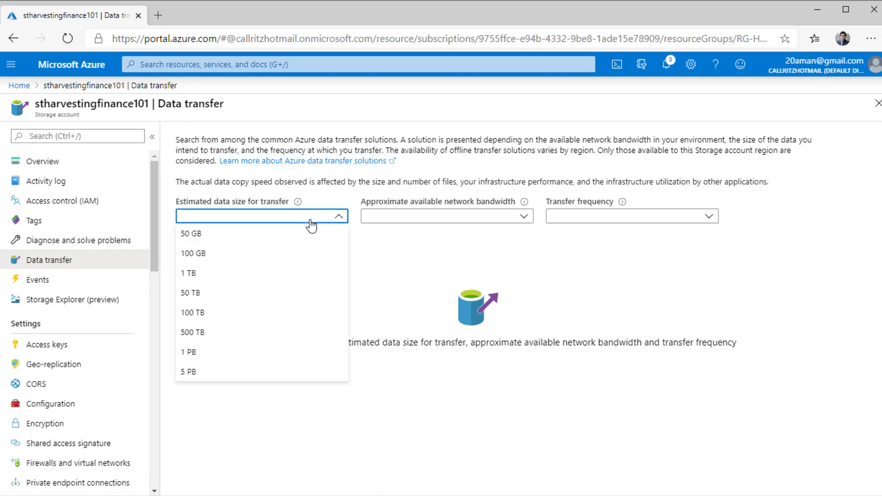
pyautogui.moveTo(206, 273)
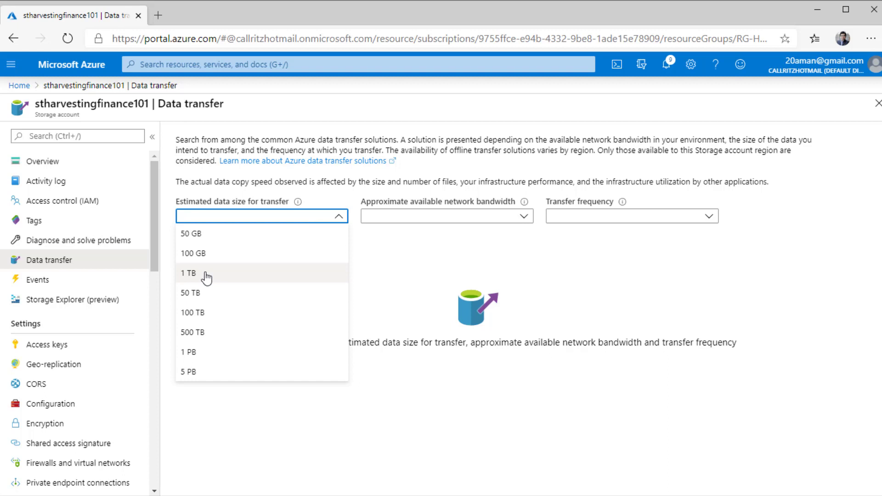
pyautogui.click(188, 273)
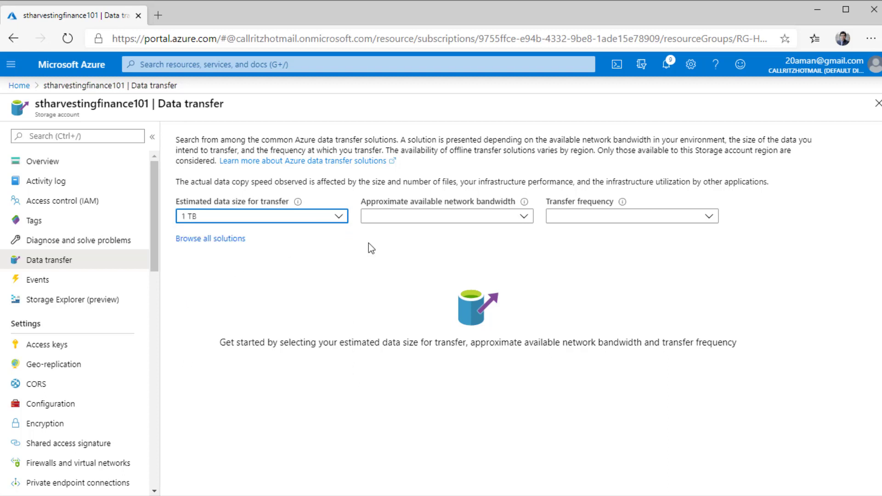
pyautogui.click(446, 216)
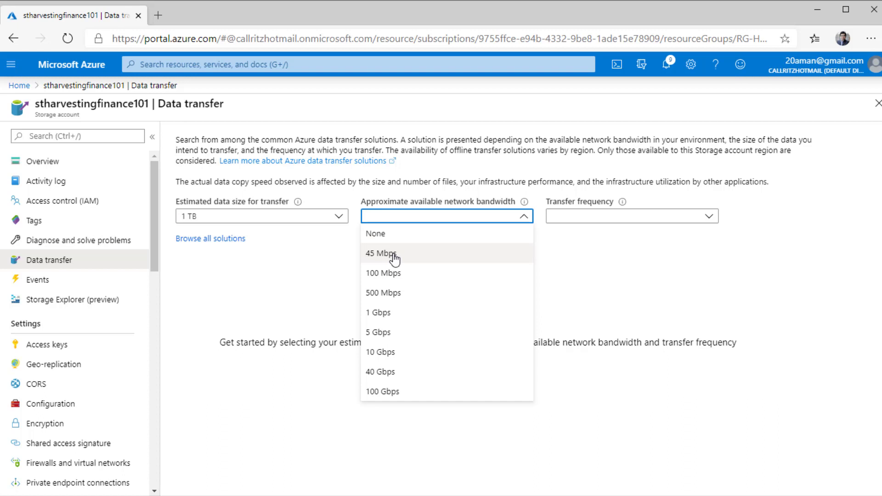
pyautogui.click(381, 253)
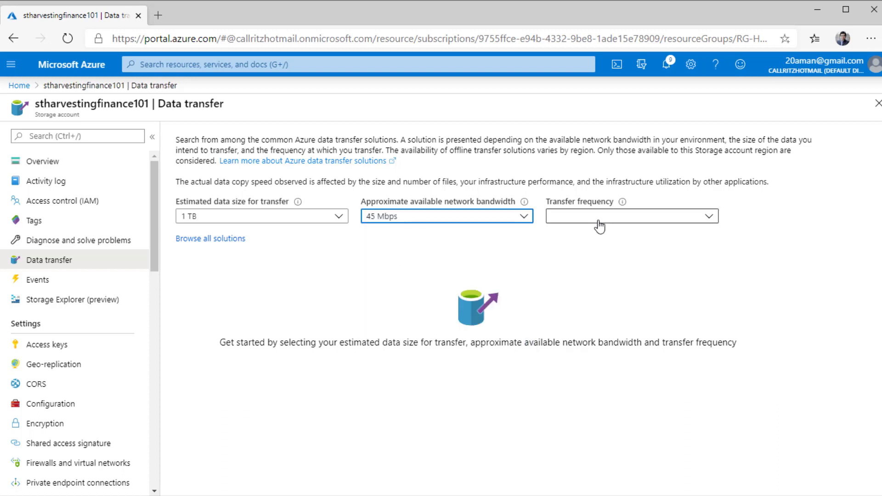
pyautogui.click(630, 216)
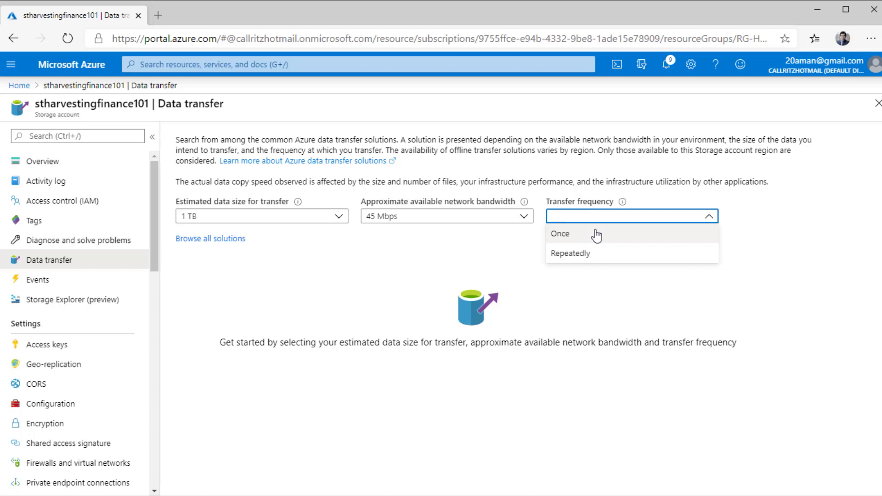
pyautogui.click(559, 233)
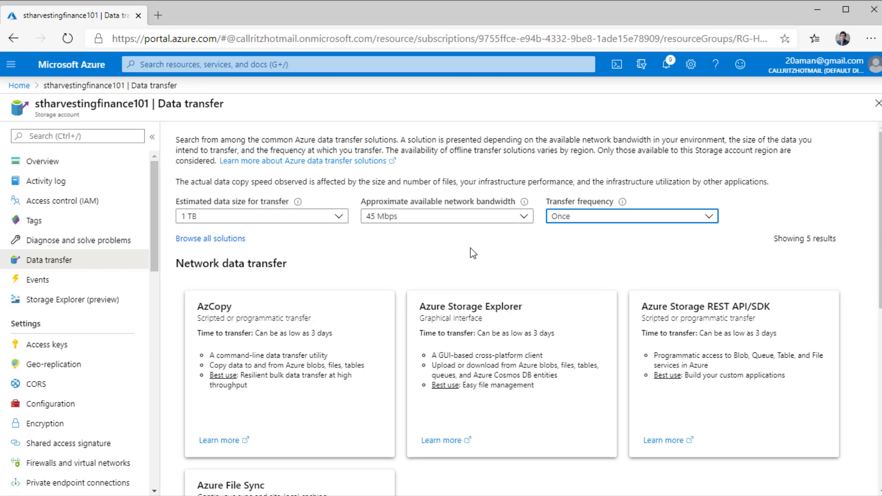
pyautogui.scroll(-3)
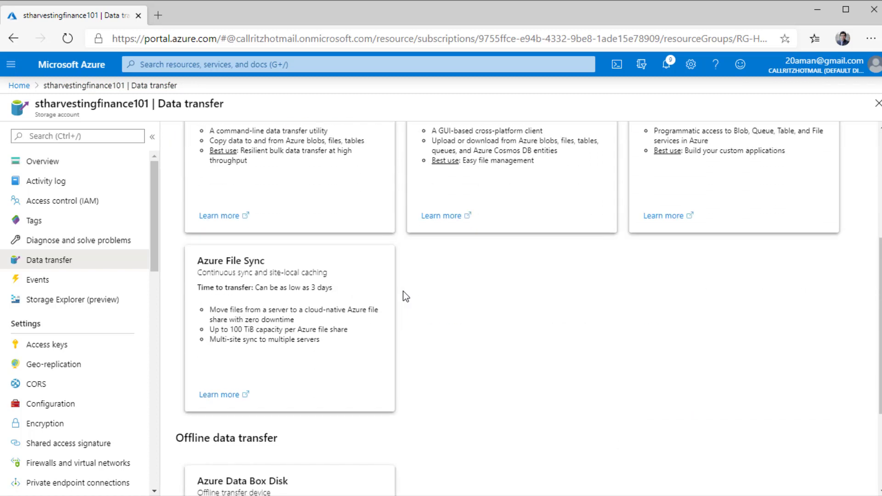
pyautogui.scroll(3)
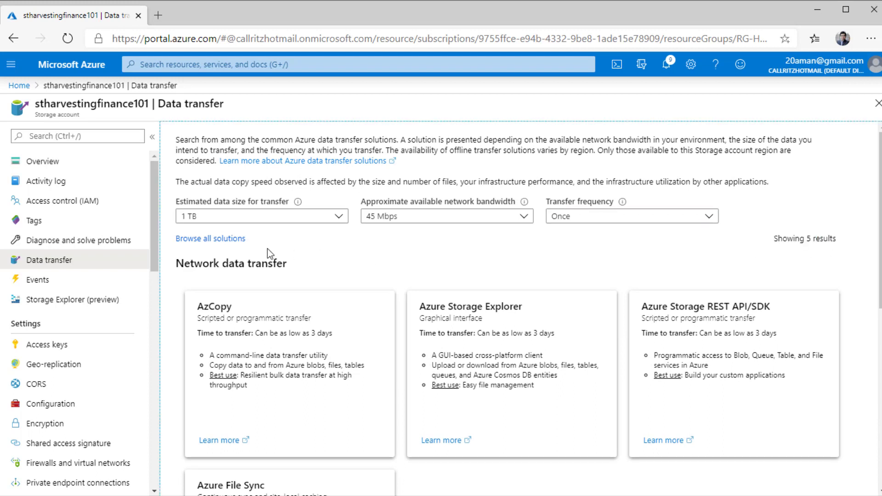
# Step: Use Browse all solutions to clear the filters and show all 14 transfer options
pyautogui.click(210, 238)
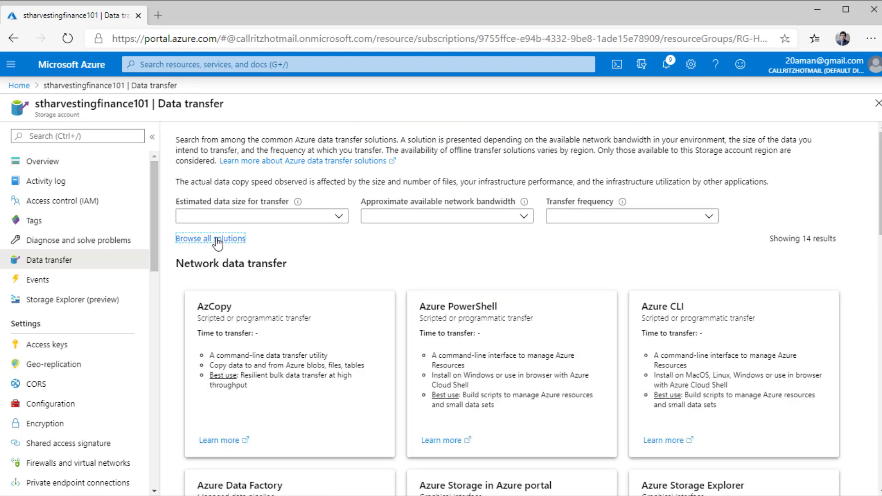
pyautogui.moveTo(796, 251)
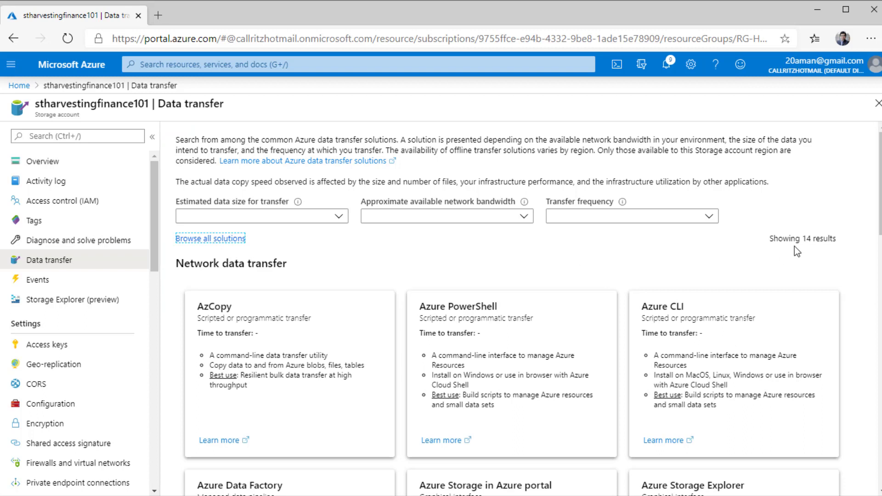
pyautogui.moveTo(813, 251)
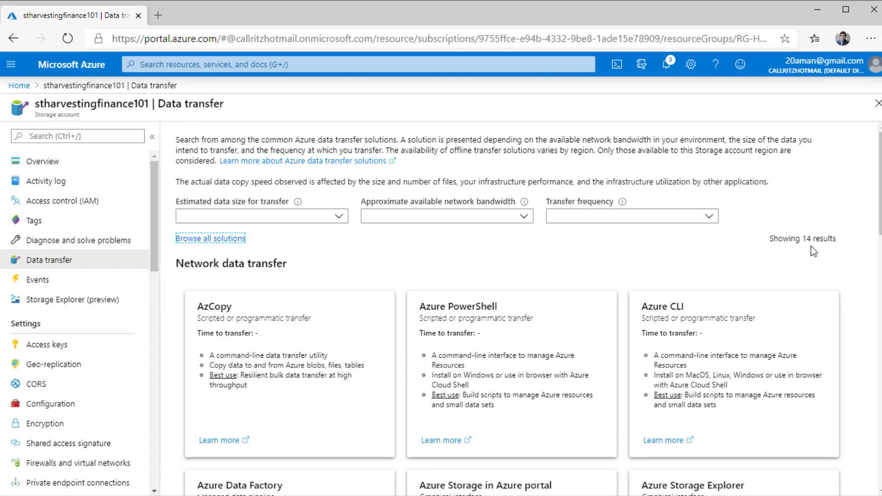
pyautogui.moveTo(805, 237)
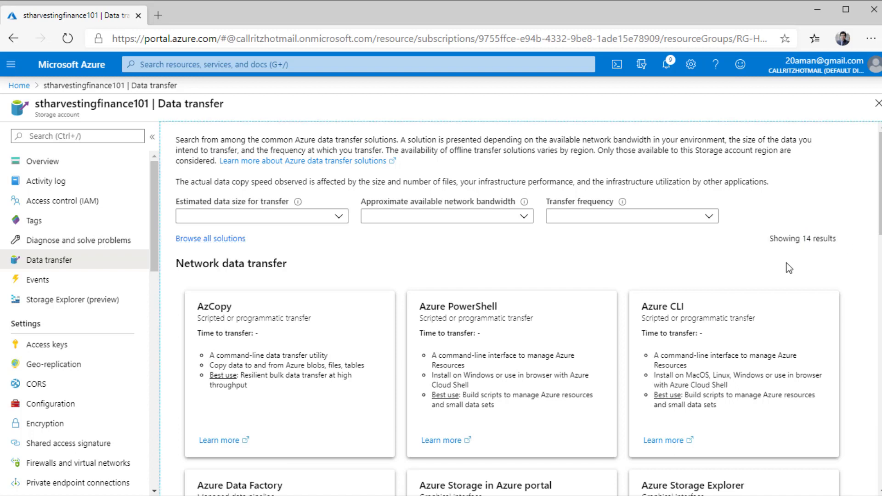
pyautogui.moveTo(513, 315)
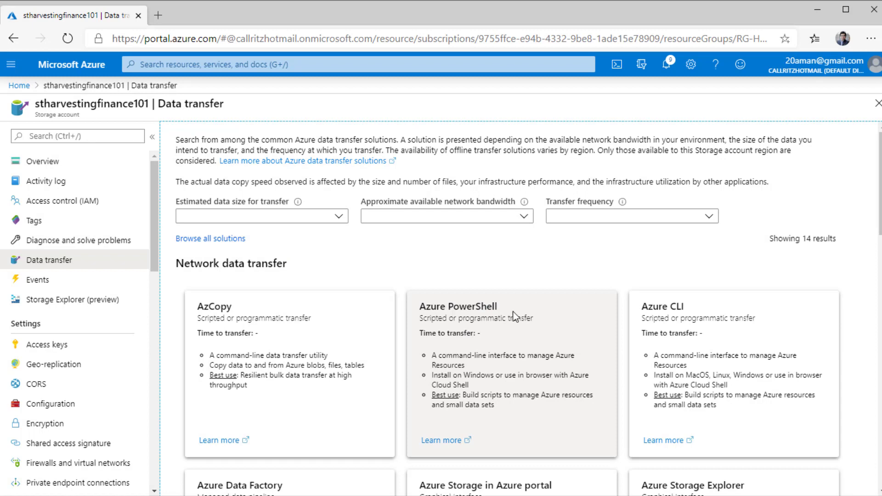
pyautogui.moveTo(700, 311)
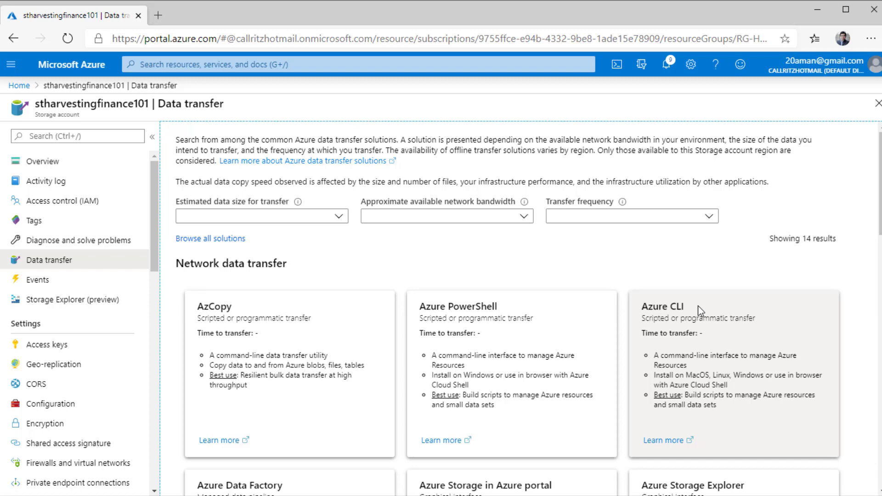
pyautogui.moveTo(618, 330)
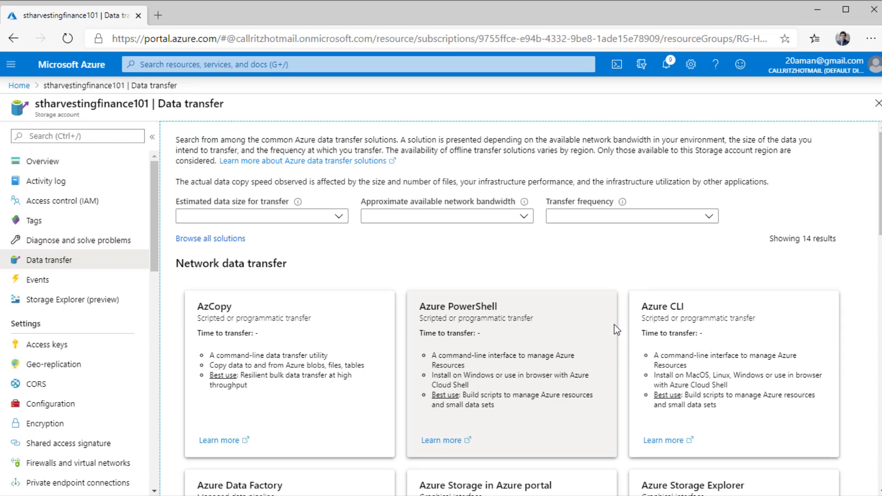
pyautogui.moveTo(469, 319)
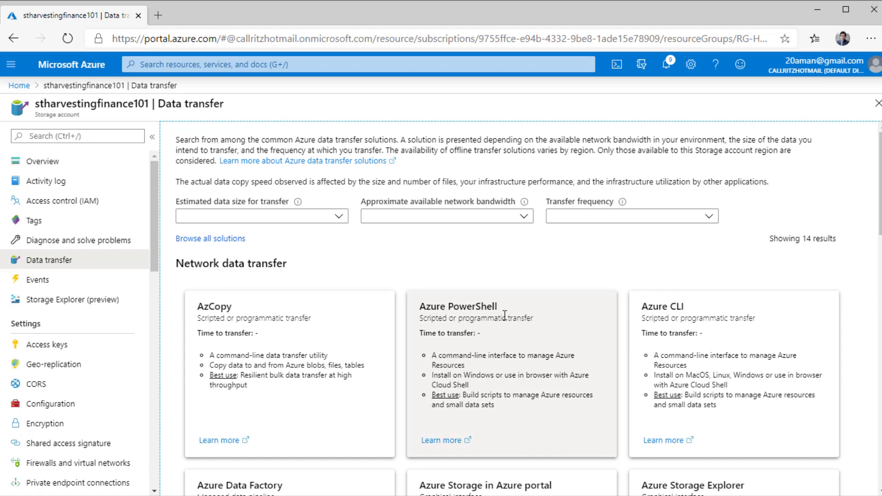
pyautogui.moveTo(630, 262)
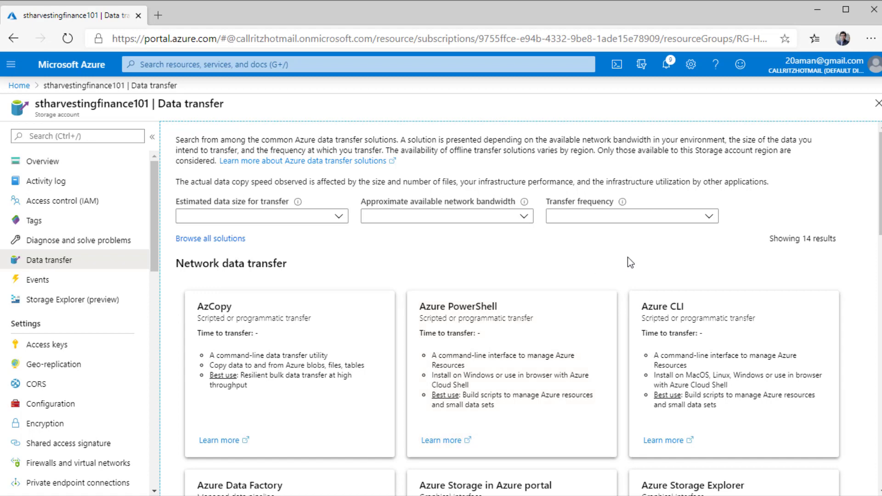